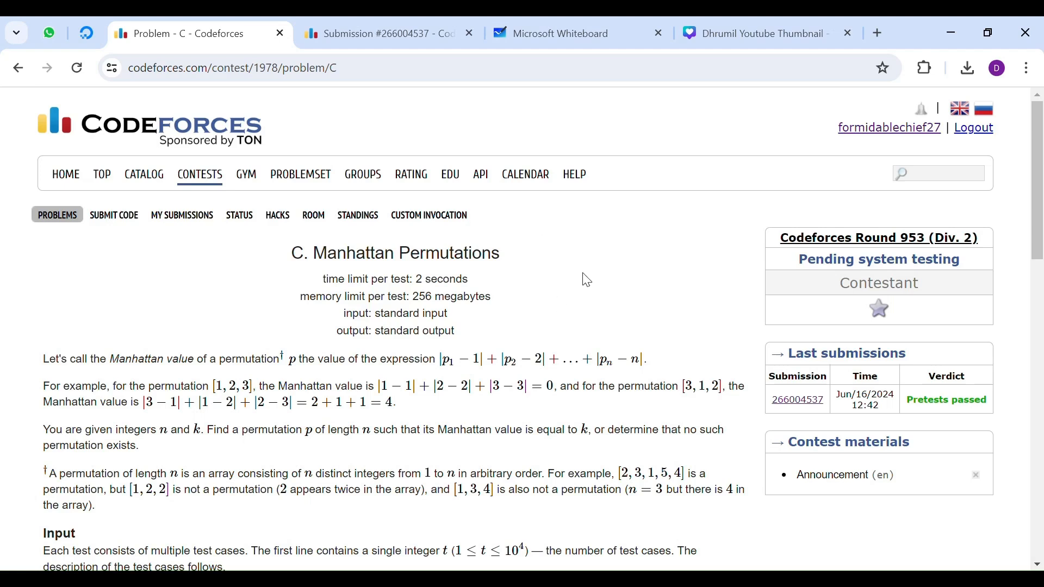
mouse_move(654, 247)
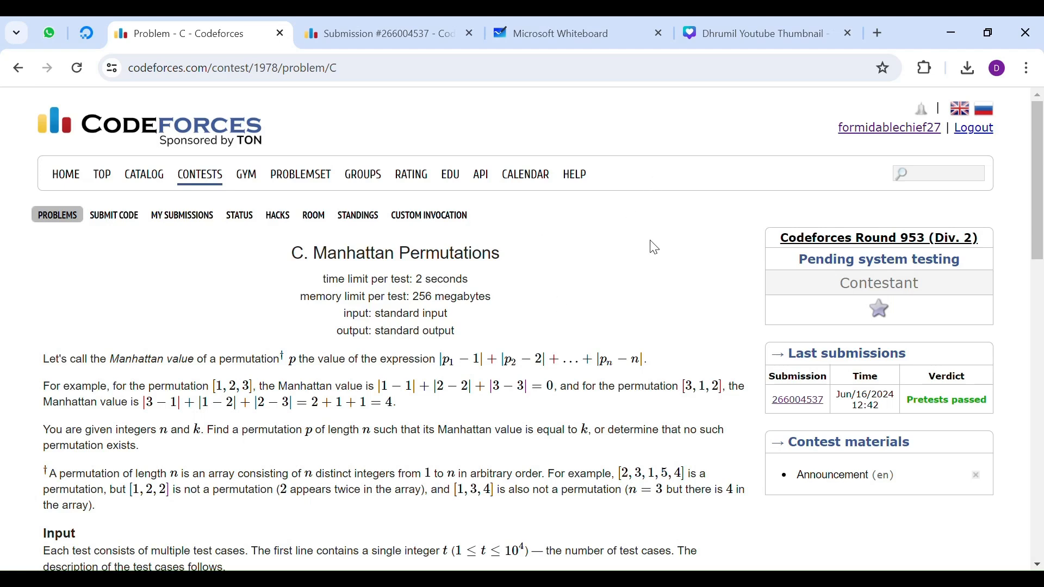
mouse_move(698, 262)
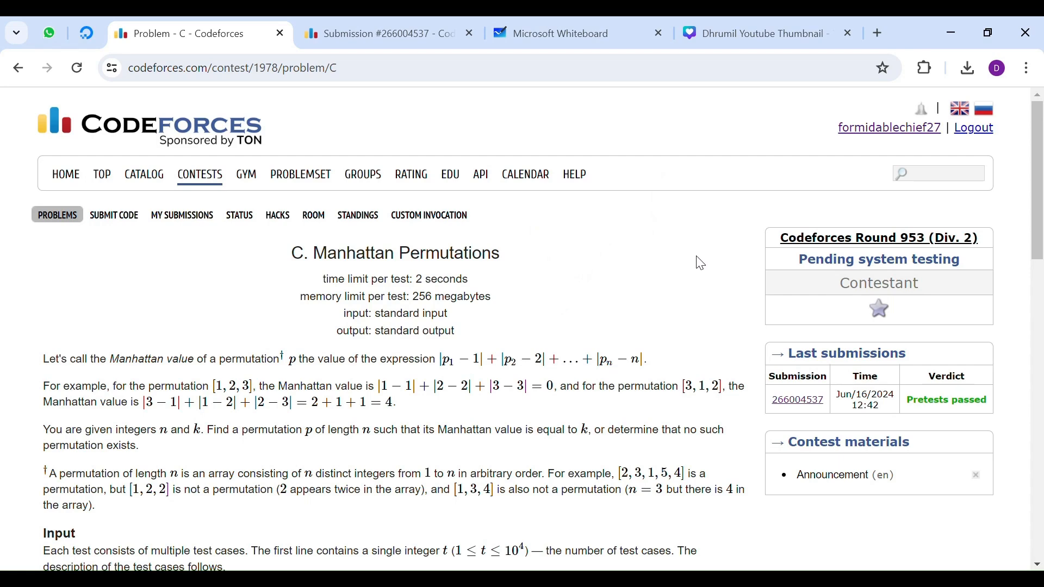
mouse_move(212, 313)
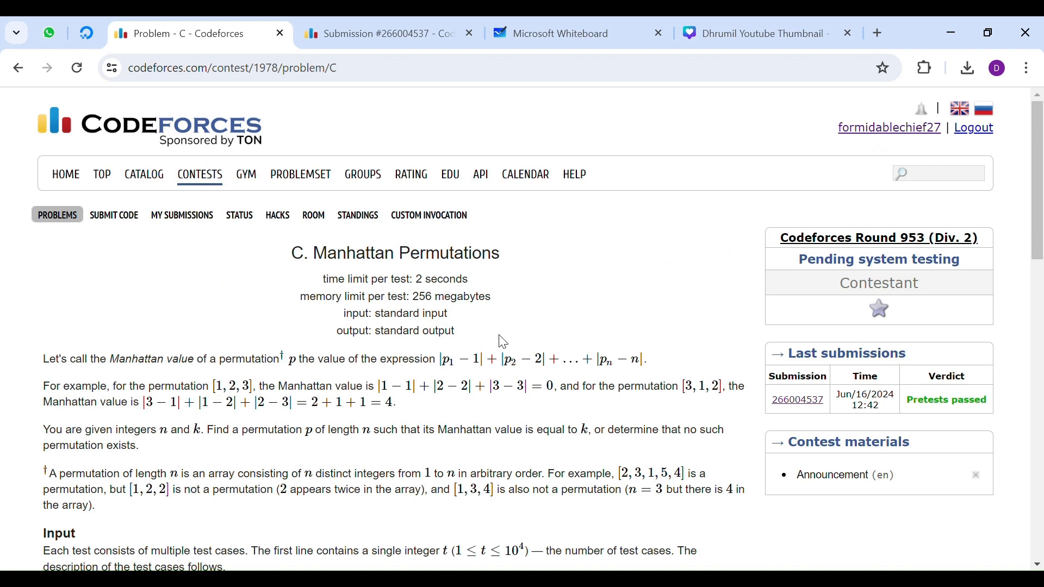
Scroll through the Codeforces problem statement, marking key terms along the way
scroll(down, 3)
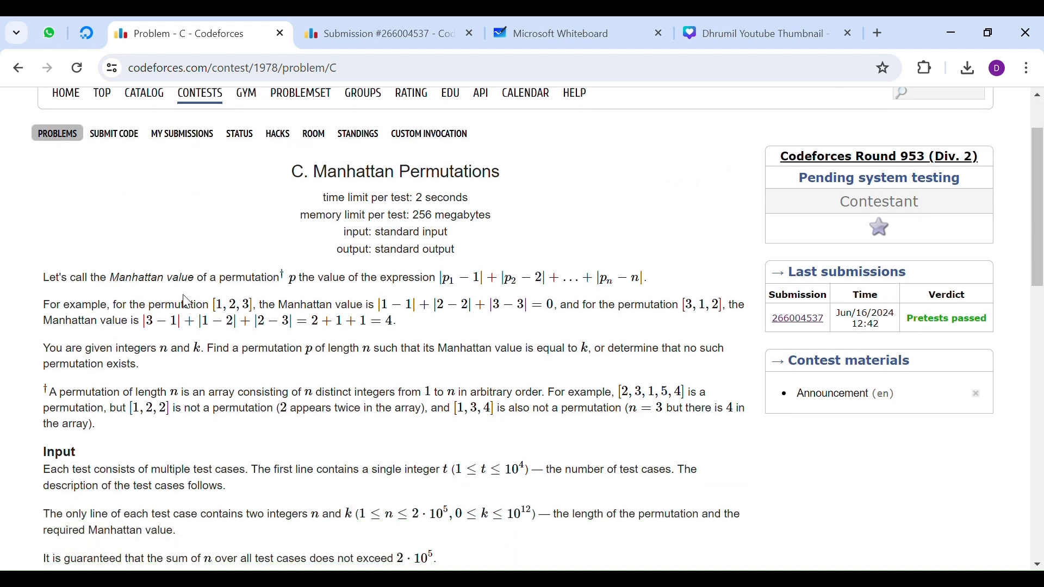
mouse_move(427, 298)
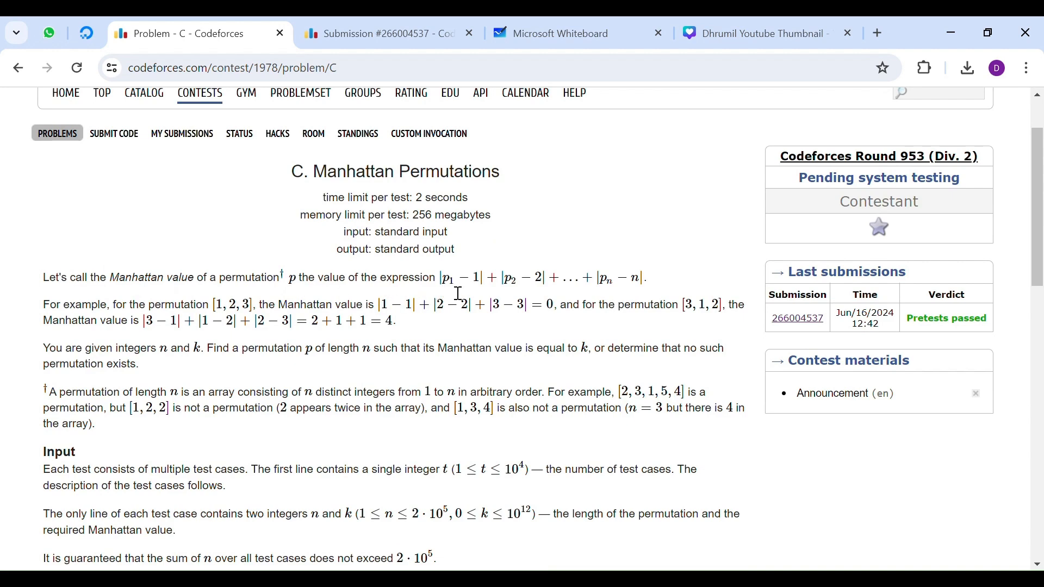
double_click(446, 278)
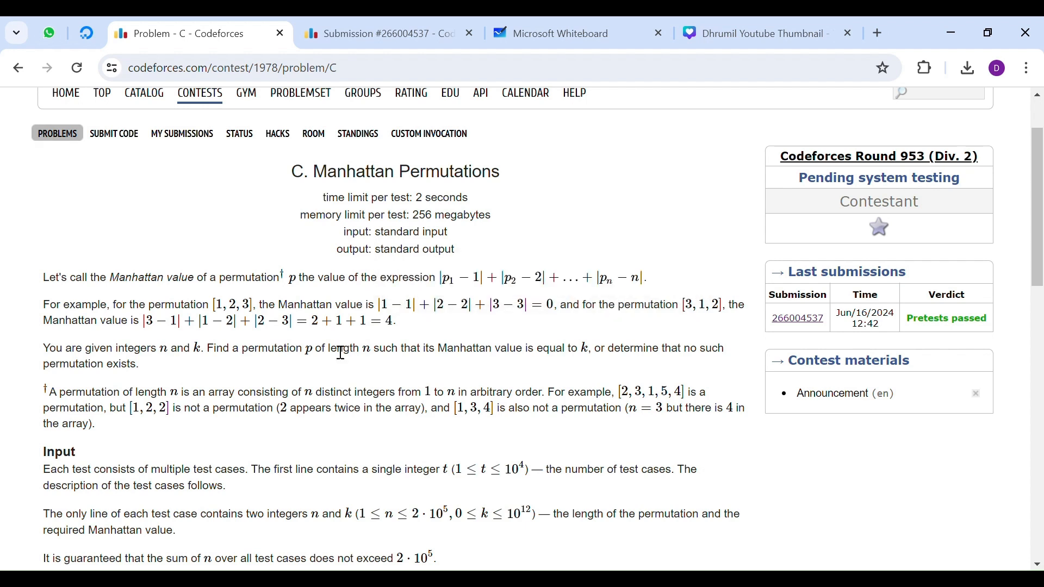
scroll(down, 3)
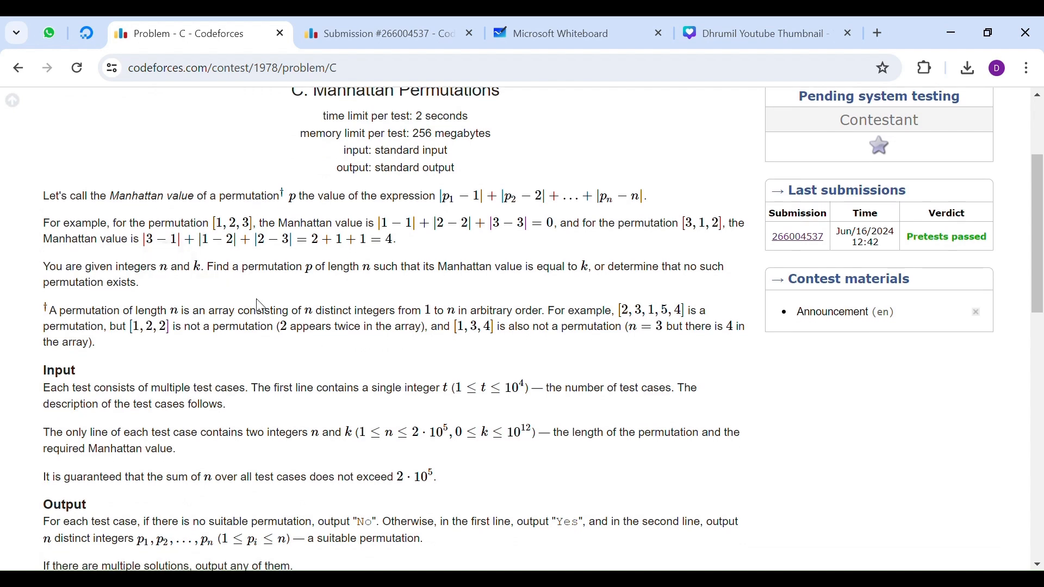
mouse_move(342, 259)
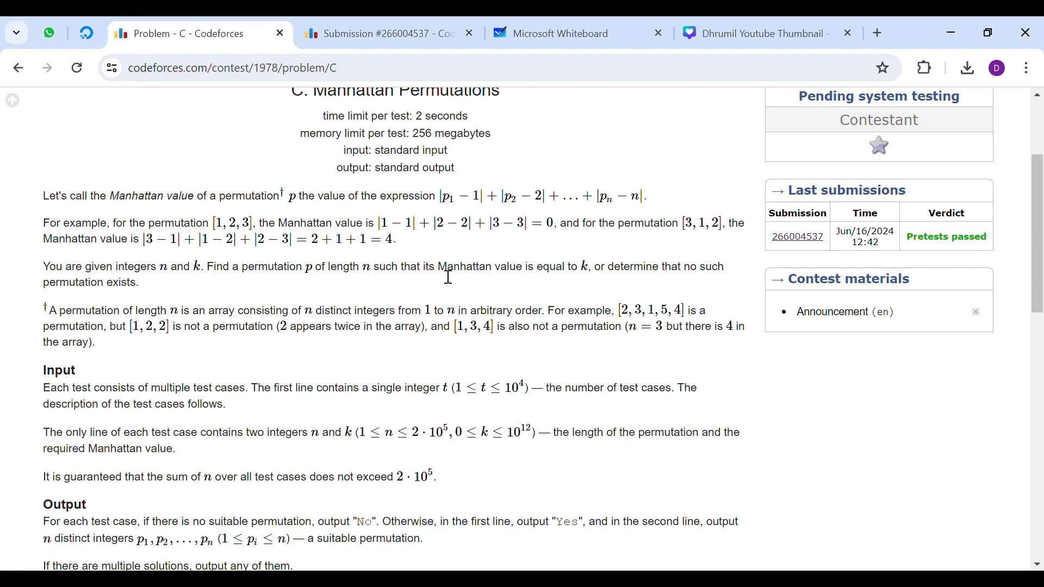
double_click(584, 266)
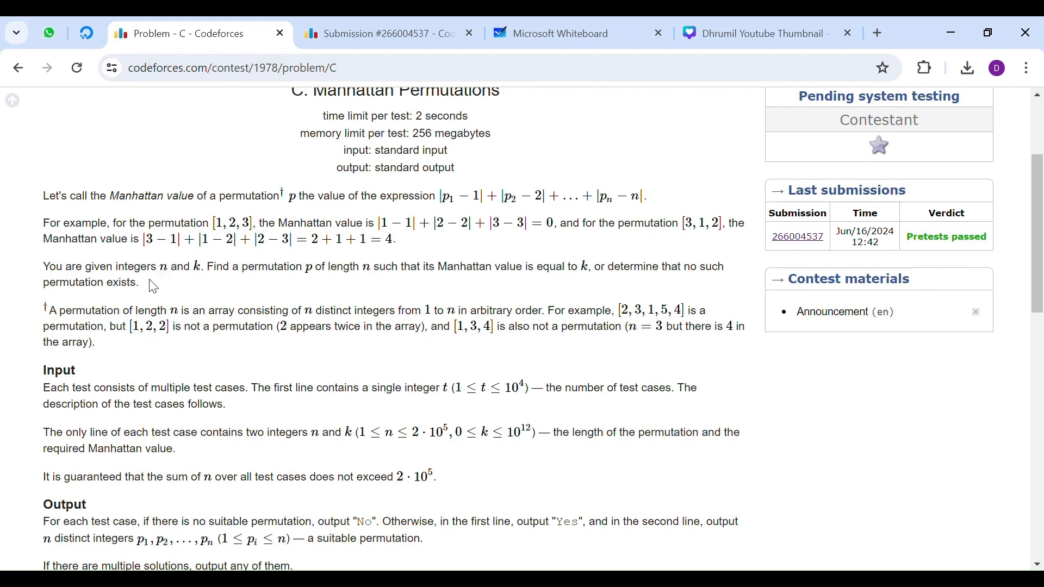
scroll(down, 3)
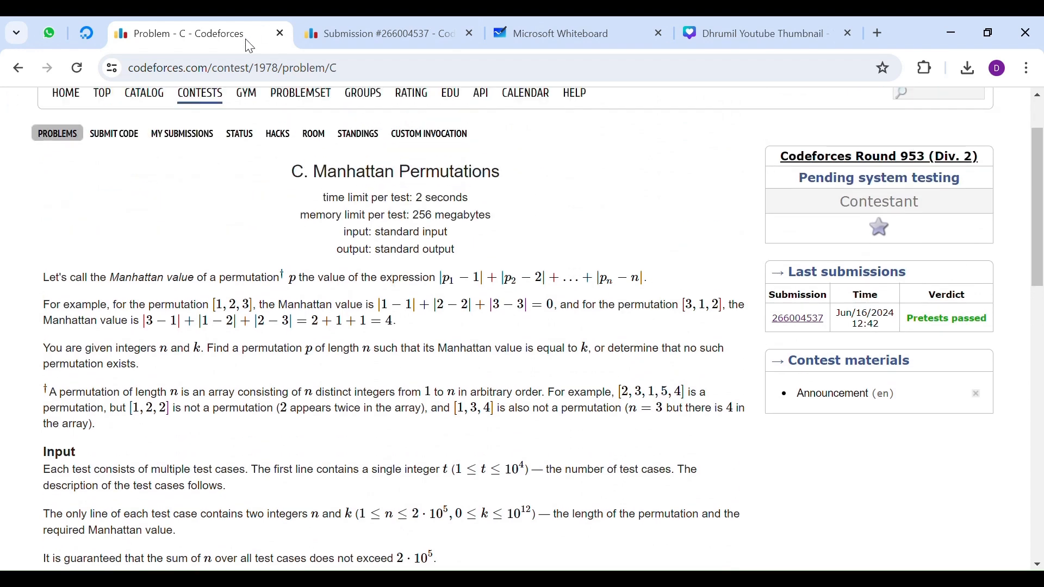
Circle the top row 1 2 3 4 5 on the whiteboard sketch over its reverse
click(559, 33)
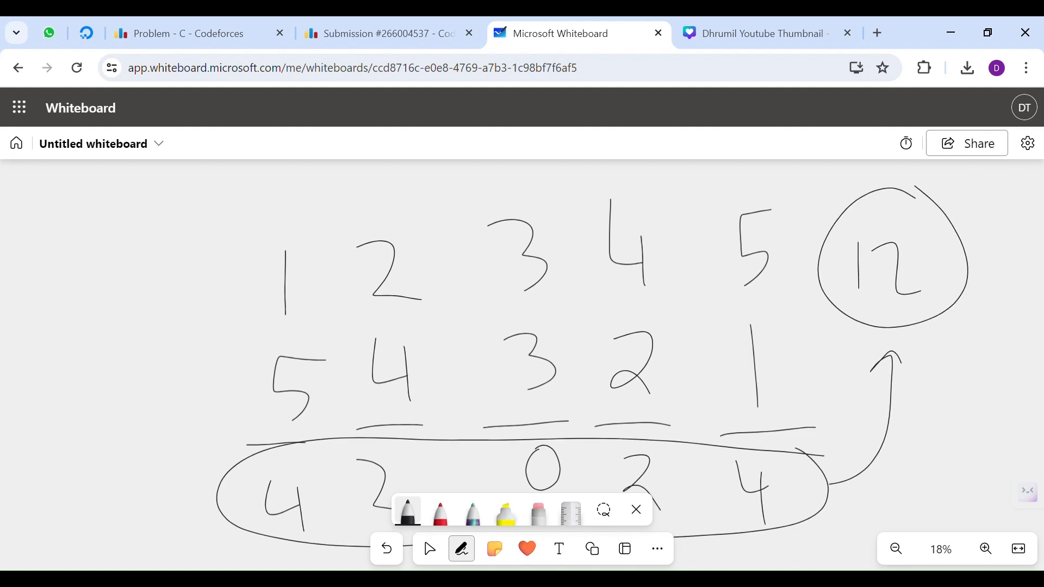
click(283, 340)
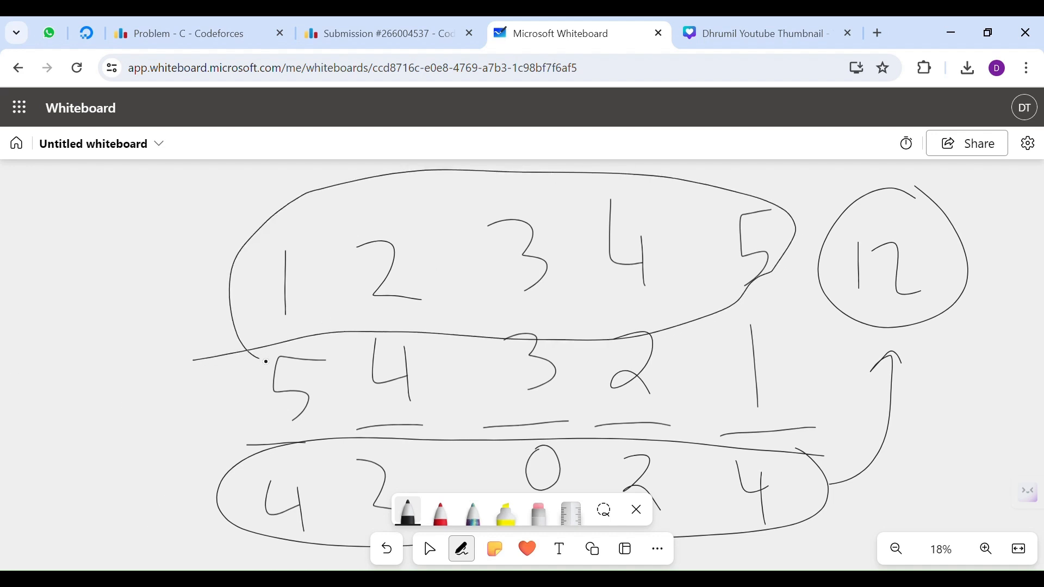
Review the n, k constraint (k ≤ 10^12) in the Input section, then return to the boxed total 12
click(194, 33)
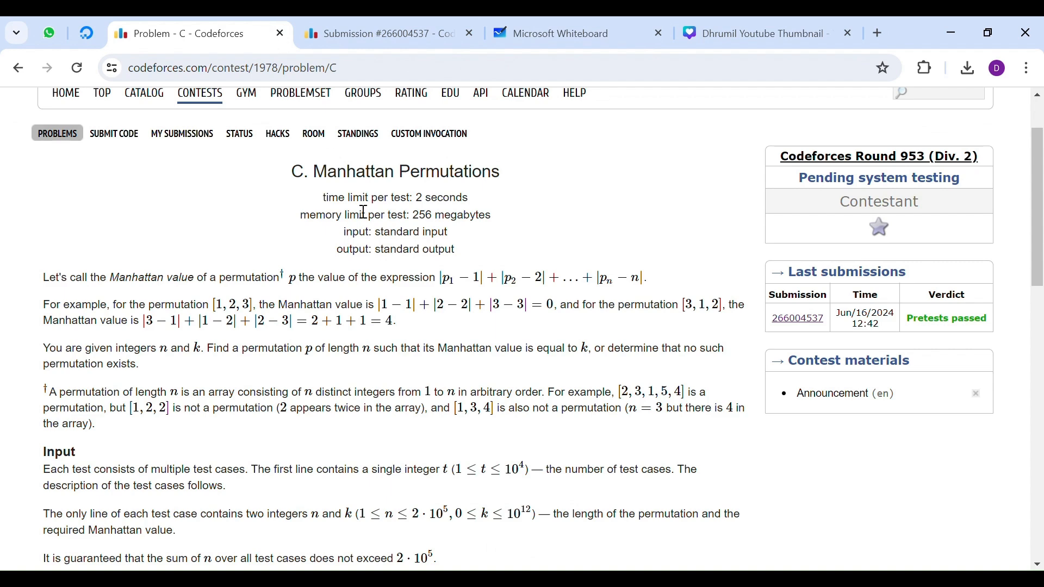
scroll(down, 3)
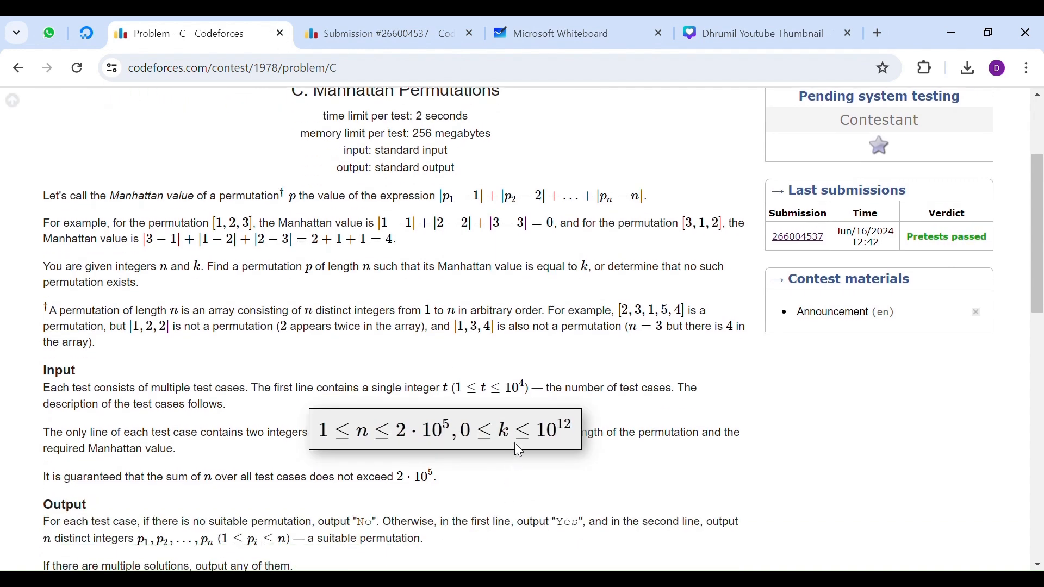
click(562, 33)
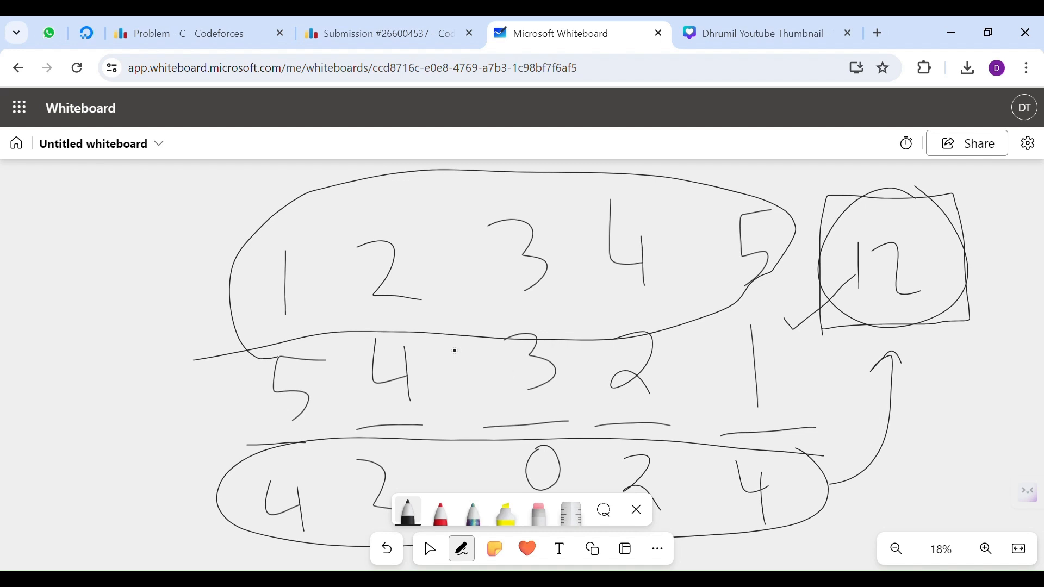
Loop the column pairs 1–5, 2–4, 4–2, 5–1 together and box the 12 again
drag(286, 232, 286, 433)
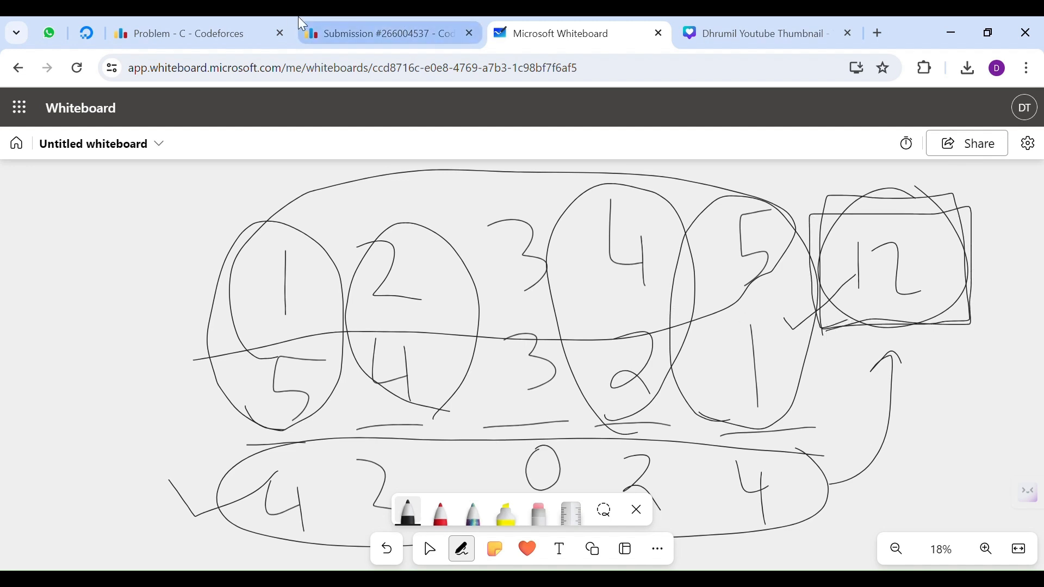
click(193, 34)
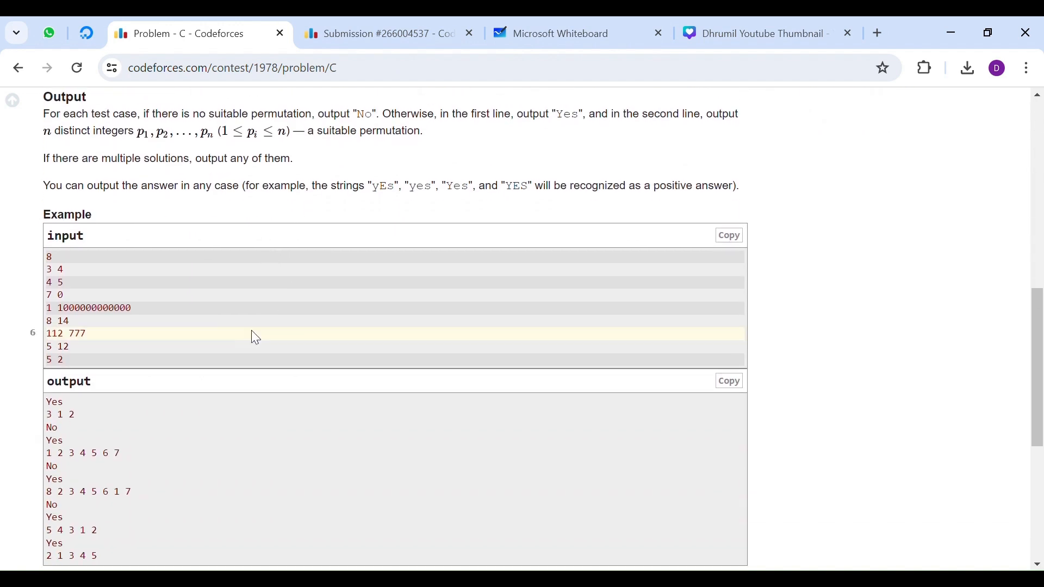
double_click(94, 308)
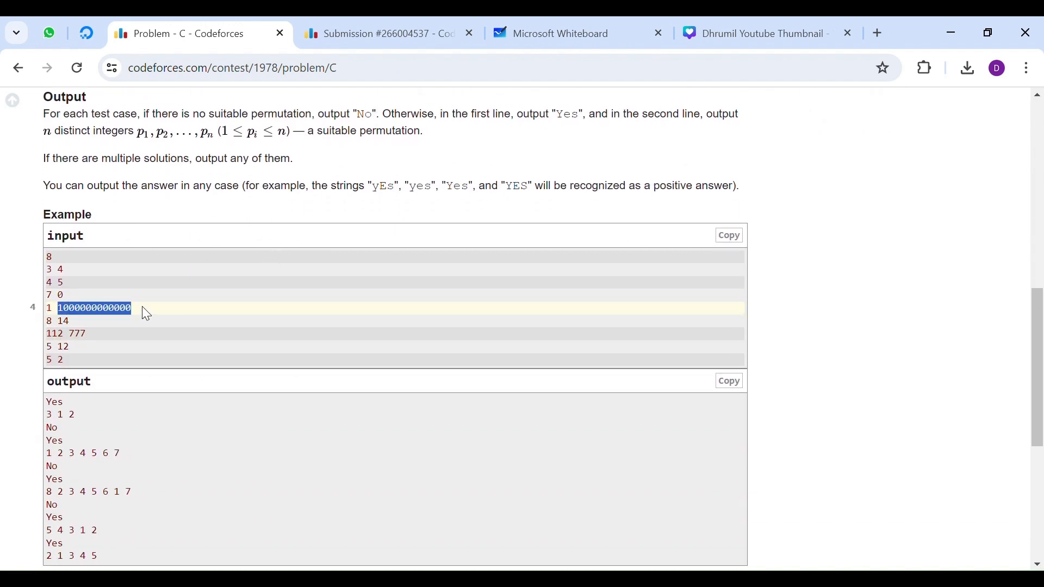
scroll(down, 3)
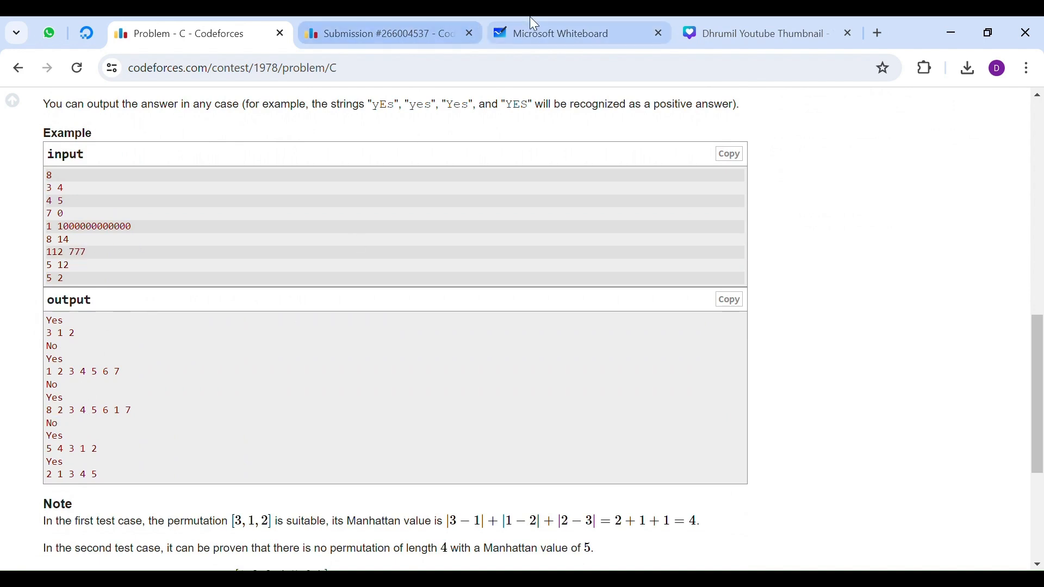
Sketch 1 2 3 4 over 1 4 2 3 with a circled total 4 labelled even
click(577, 34)
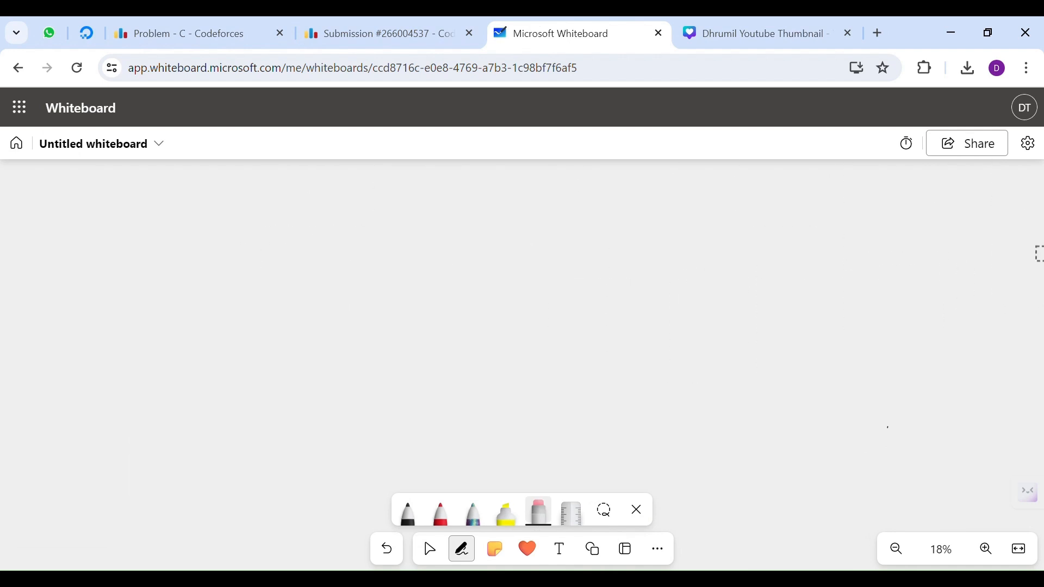
drag(296, 213, 420, 286)
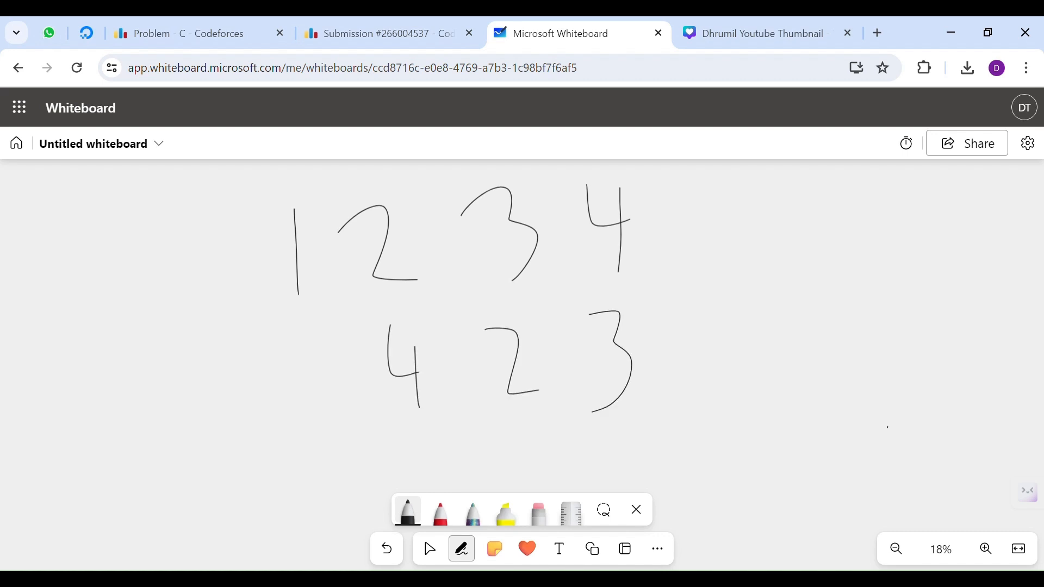
drag(300, 342, 300, 399)
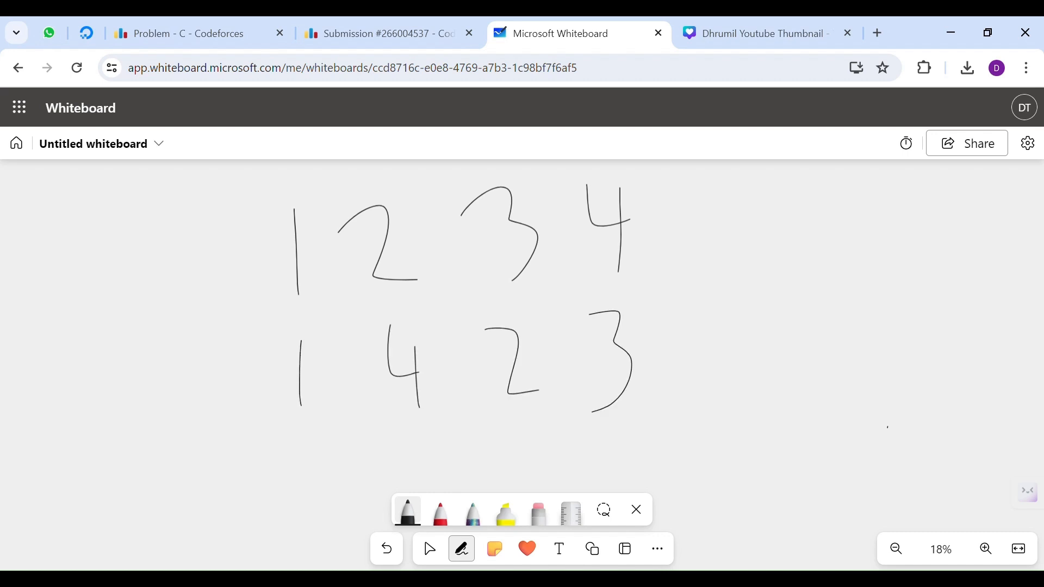
drag(580, 433, 653, 427)
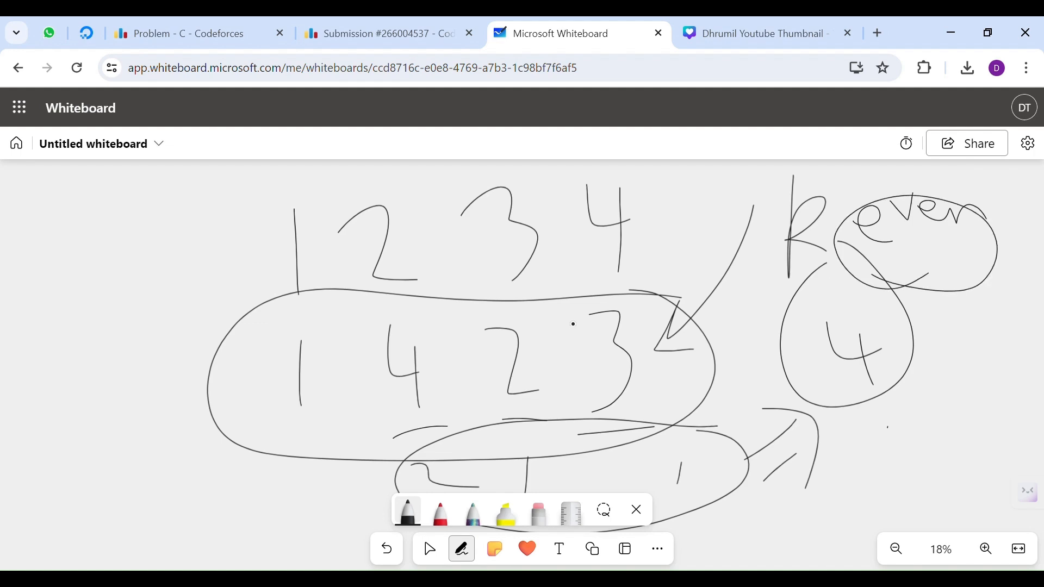
Mark the yes() call and the odd-k or k > max check in the submission's solve() method
click(186, 34)
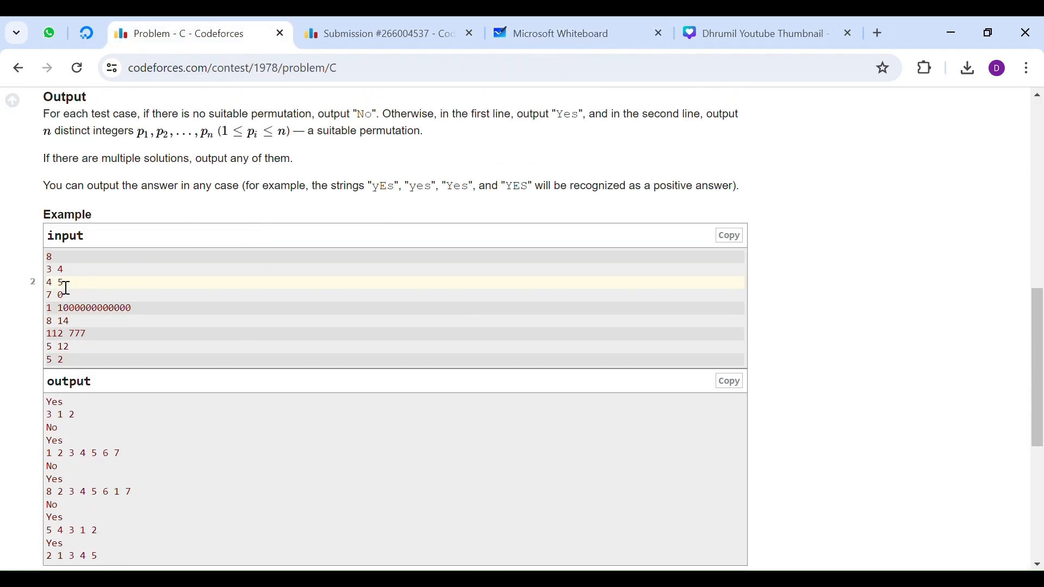
mouse_move(75, 288)
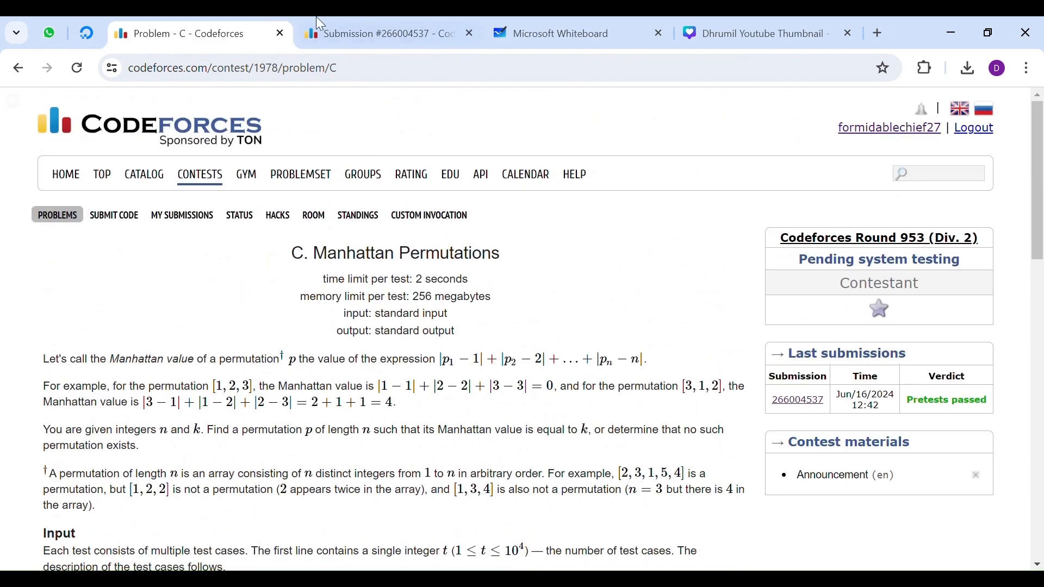
click(380, 34)
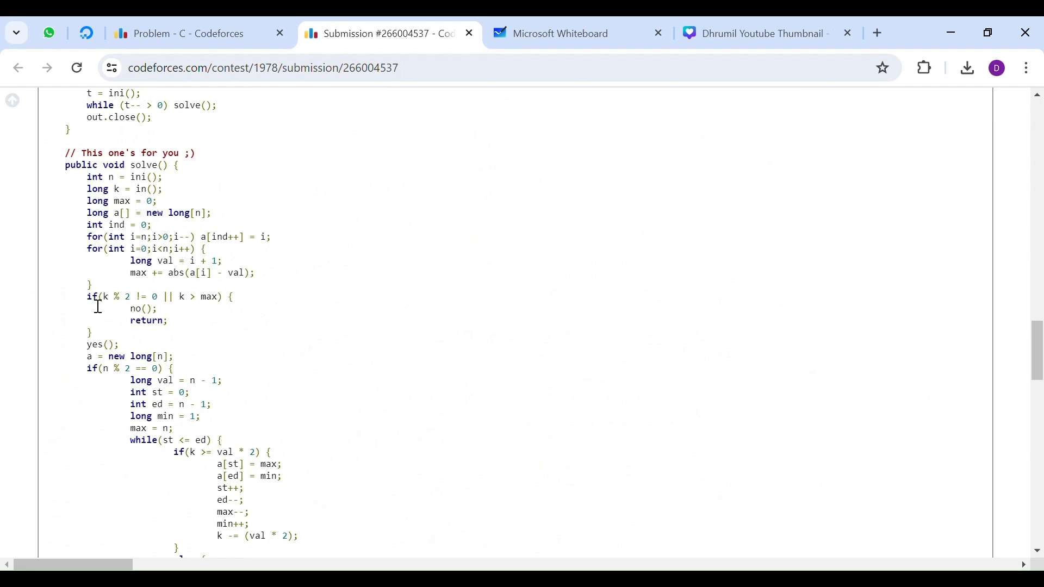
mouse_move(90, 315)
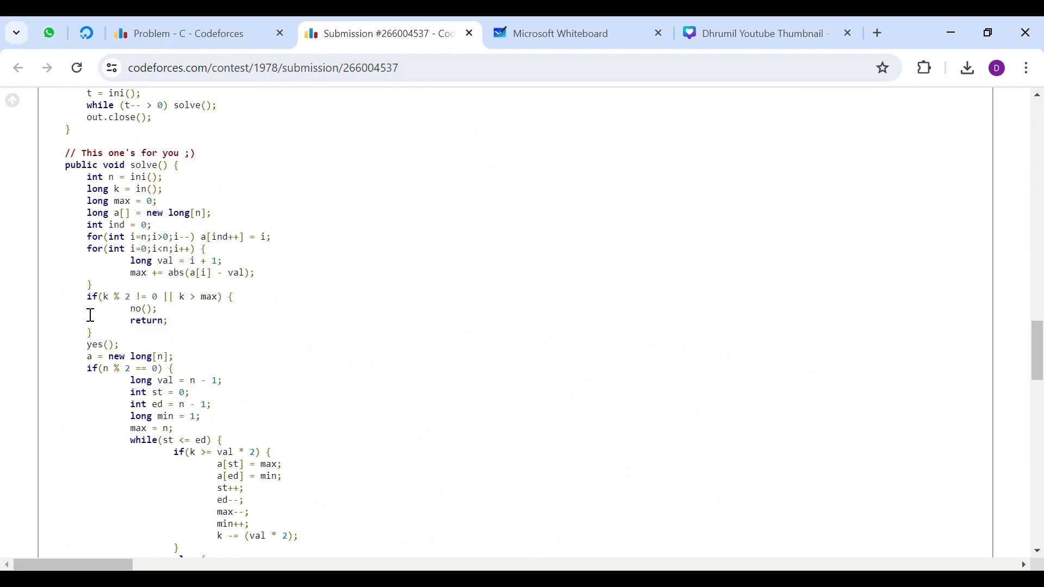
drag(90, 296, 163, 307)
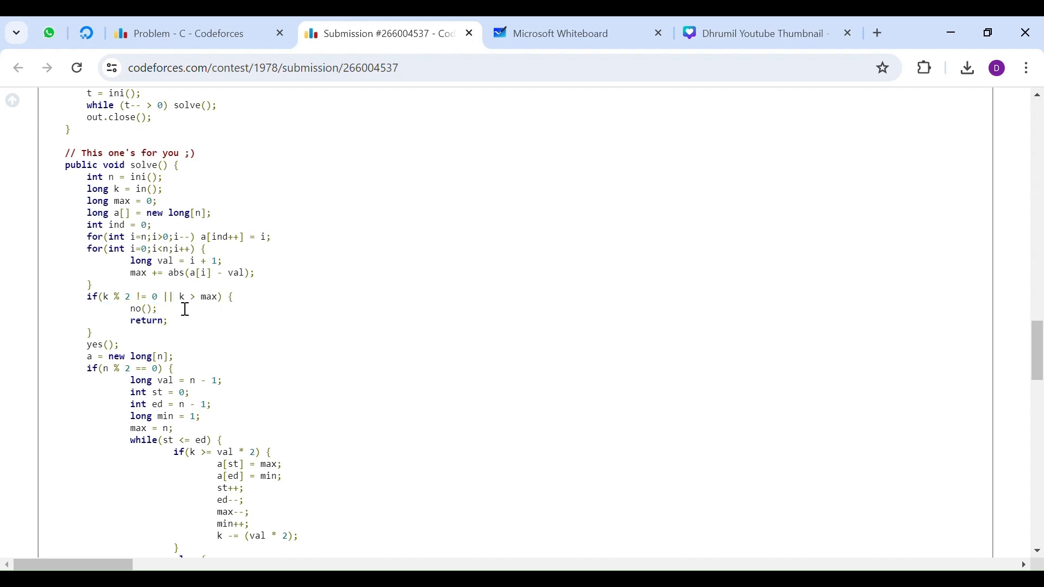
mouse_move(162, 320)
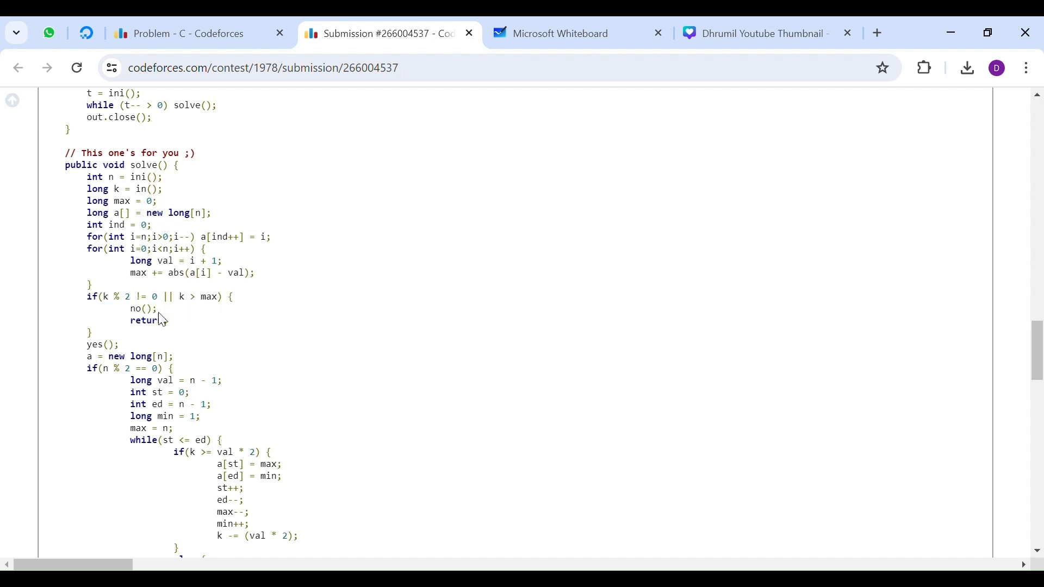
double_click(141, 308)
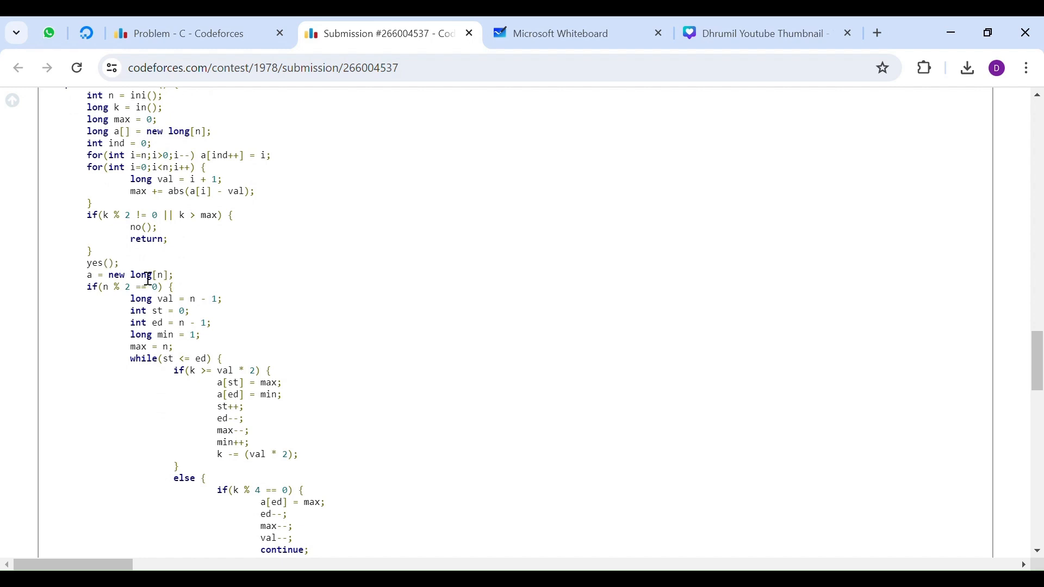
double_click(102, 262)
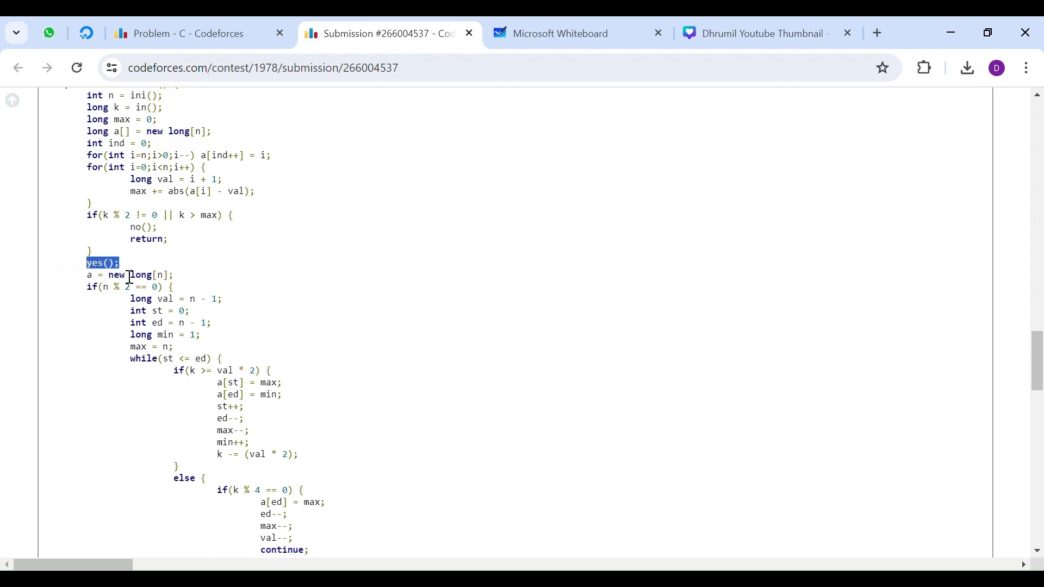
Sketch 1–5 with 1 and 5 swapped, note total 8, and circle the middle 2 3 4
click(560, 34)
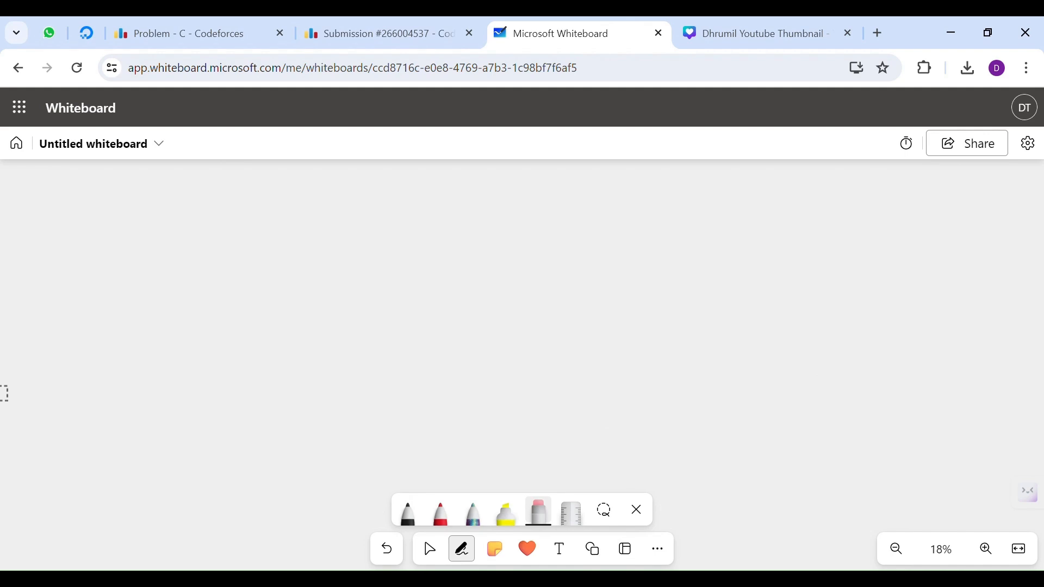
drag(191, 200, 300, 273)
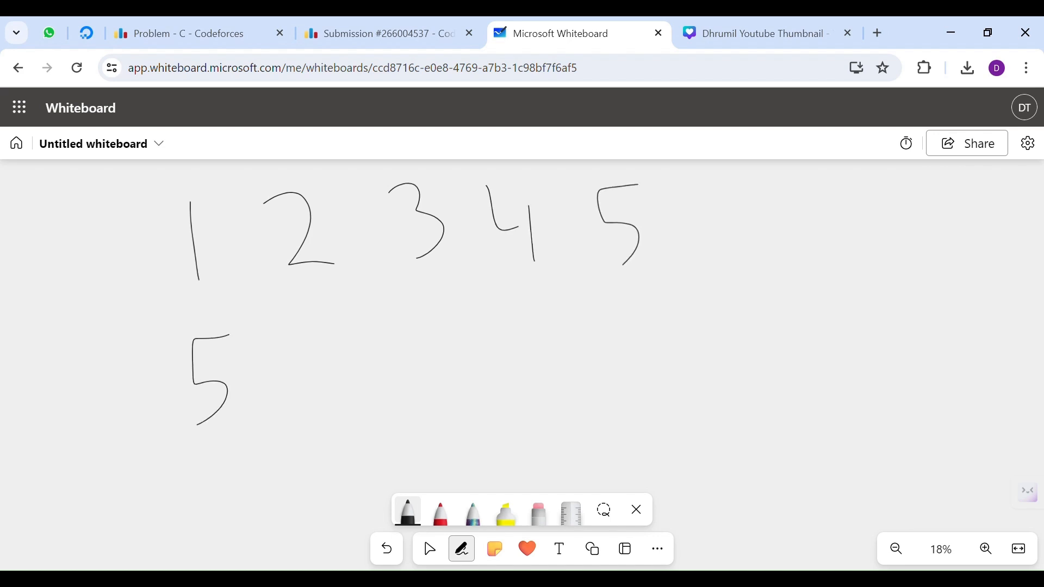
drag(647, 326, 646, 363)
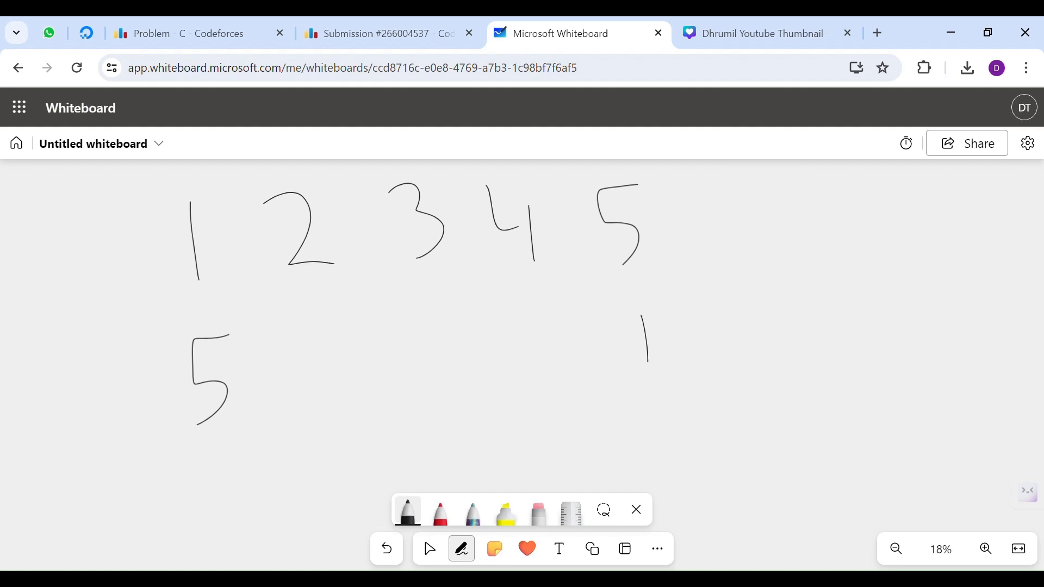
drag(573, 167, 706, 373)
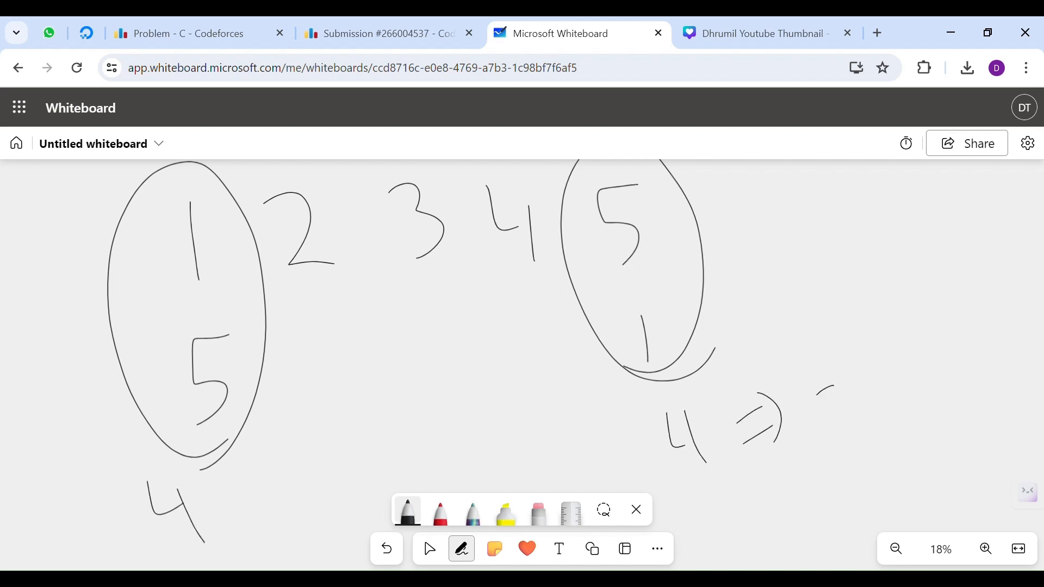
drag(832, 369, 853, 453)
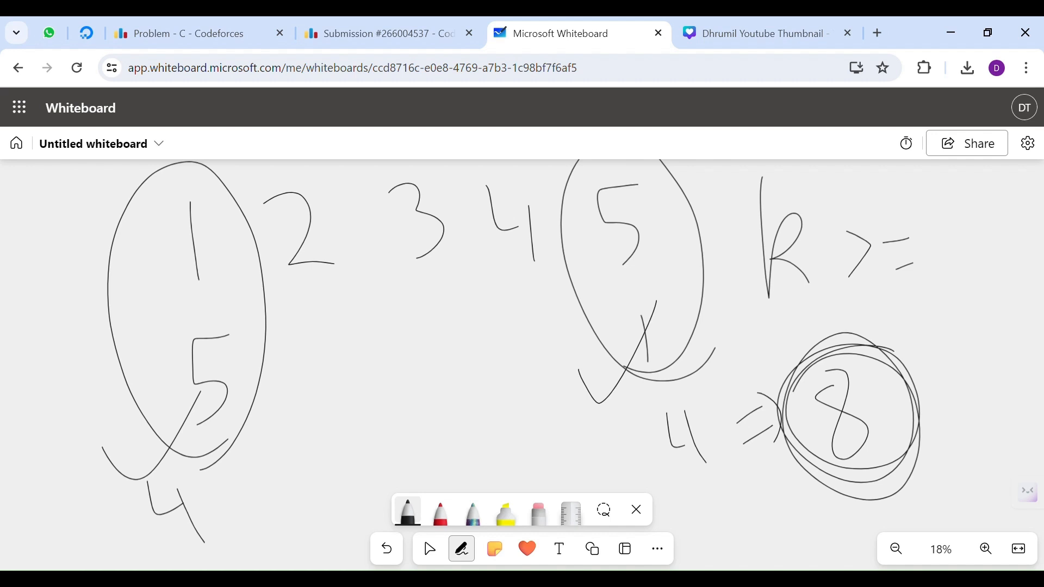
drag(201, 307, 216, 446)
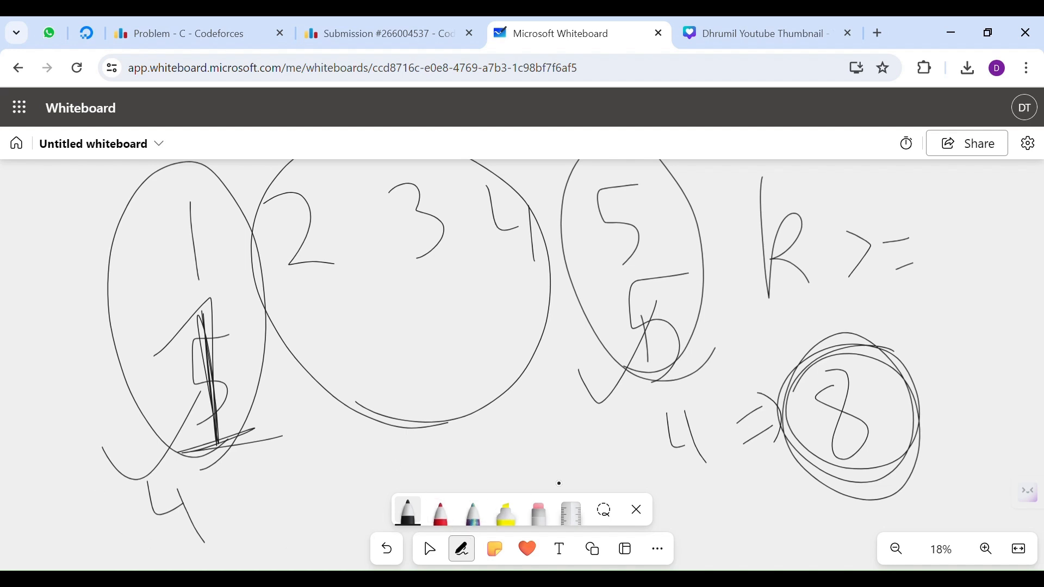
Wipe the n=5 sketches and begin a fresh row starting 1 2
click(538, 511)
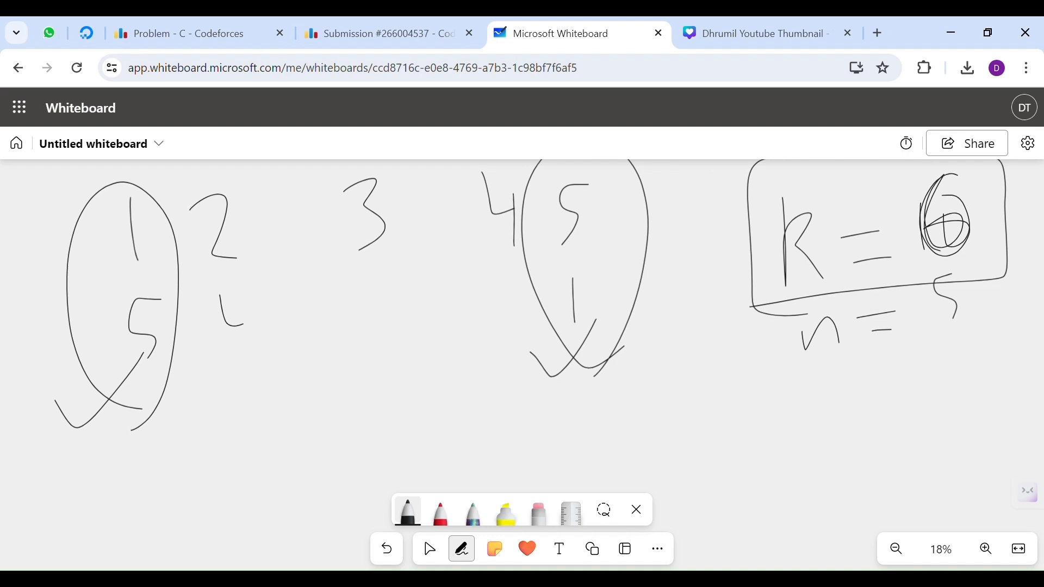
click(538, 512)
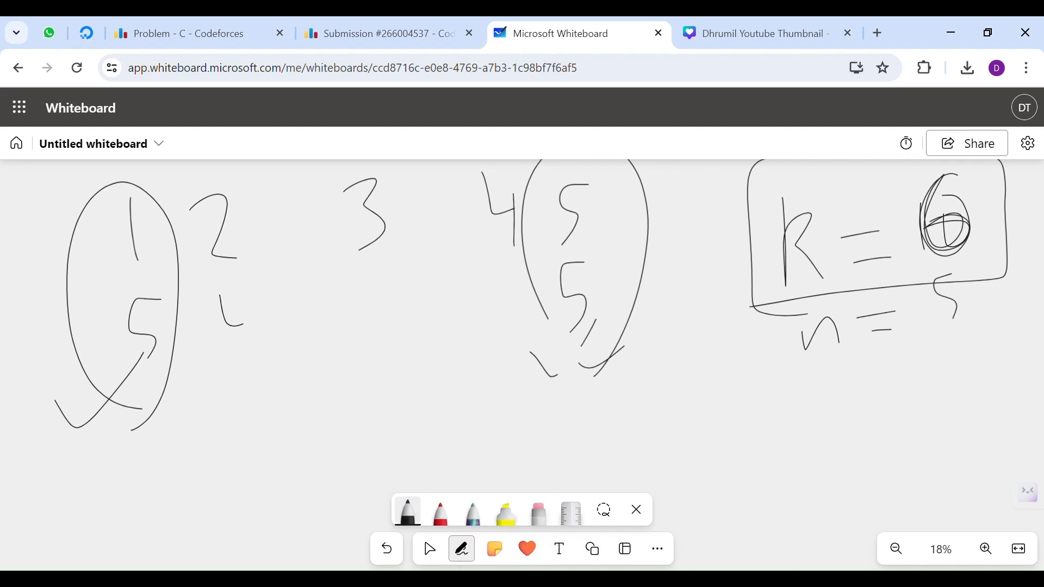
click(537, 514)
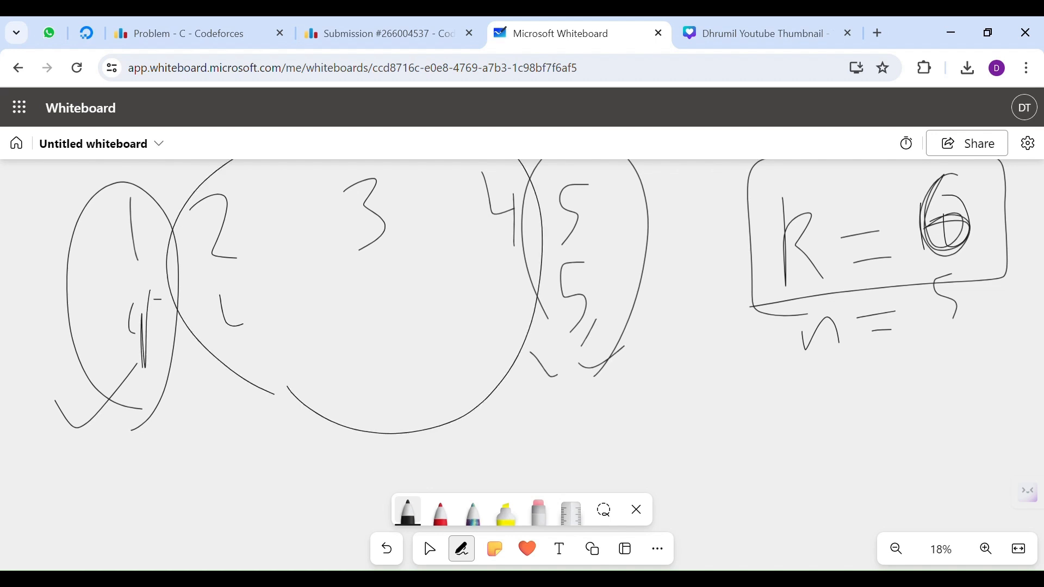
drag(286, 396, 345, 413)
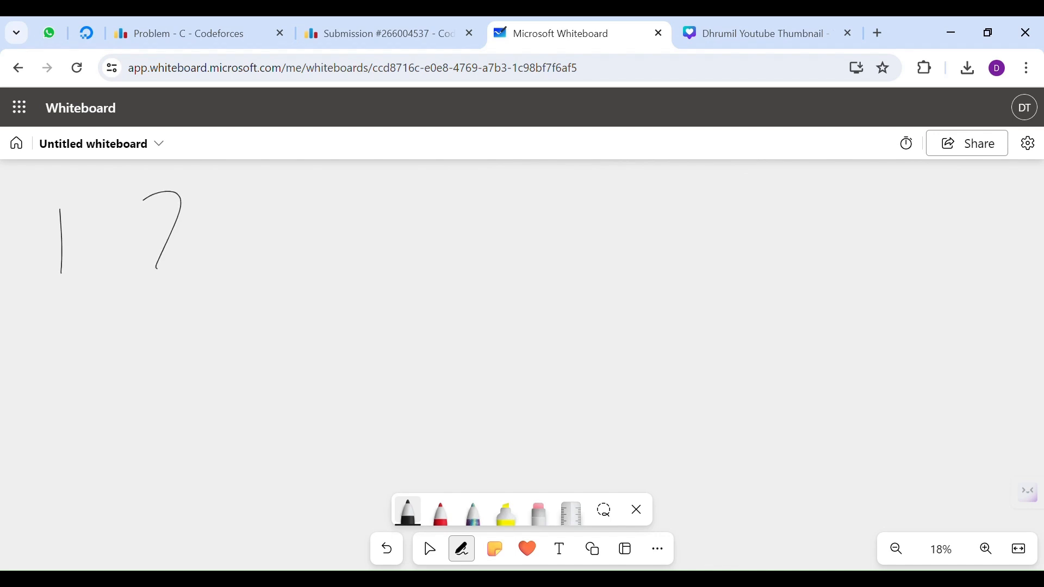
Write 1–6 with 1 and 6 swapped, box k = 12, and box the middle 2 to 5
drag(267, 186, 313, 266)
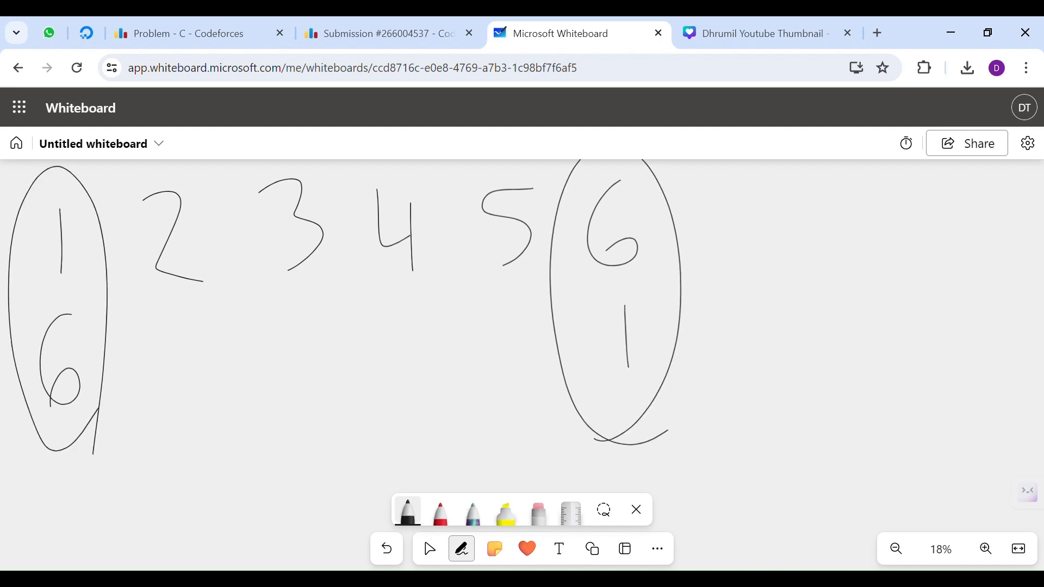
drag(803, 183, 803, 260)
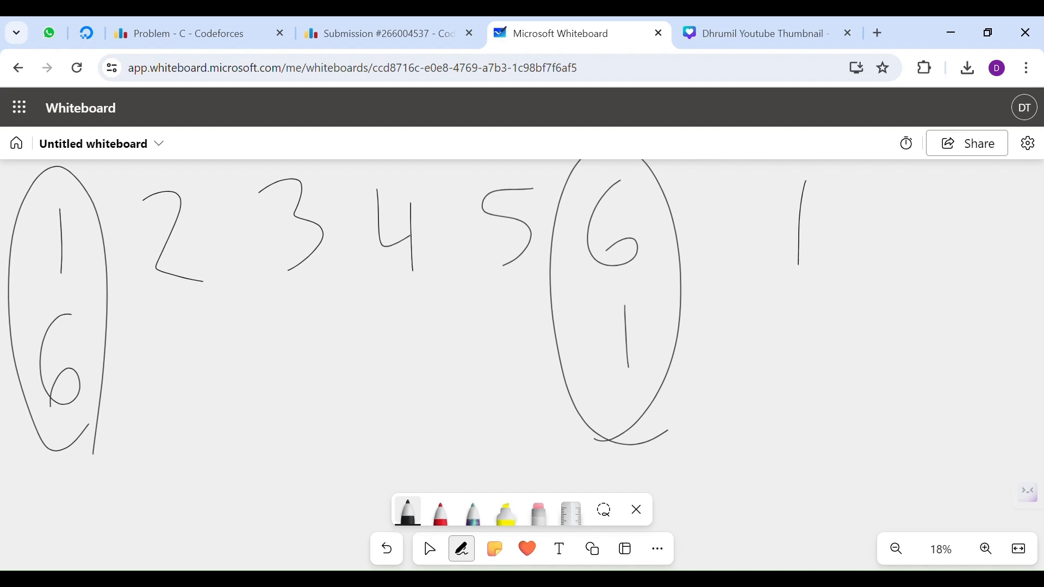
drag(803, 180, 979, 260)
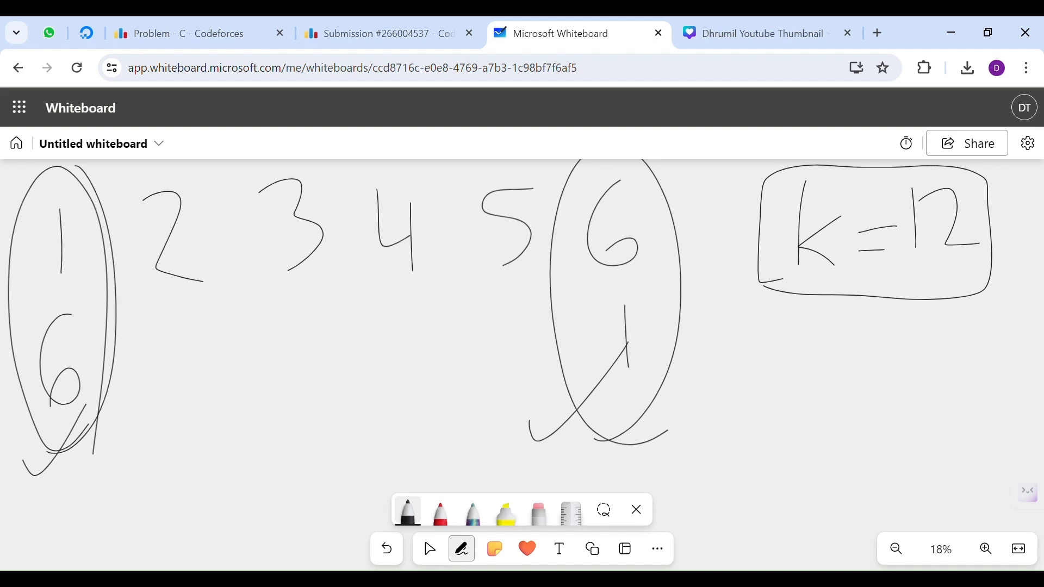
drag(737, 320, 776, 393)
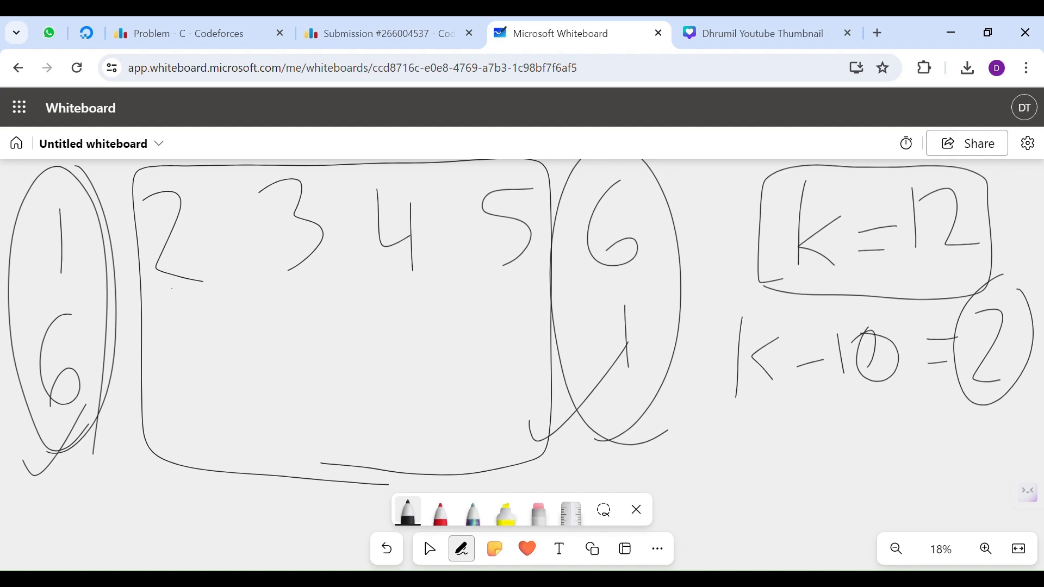
Circle the remaining k−10 = 2 and write the inner row 2 4 3 5 beneath
drag(157, 480, 193, 527)
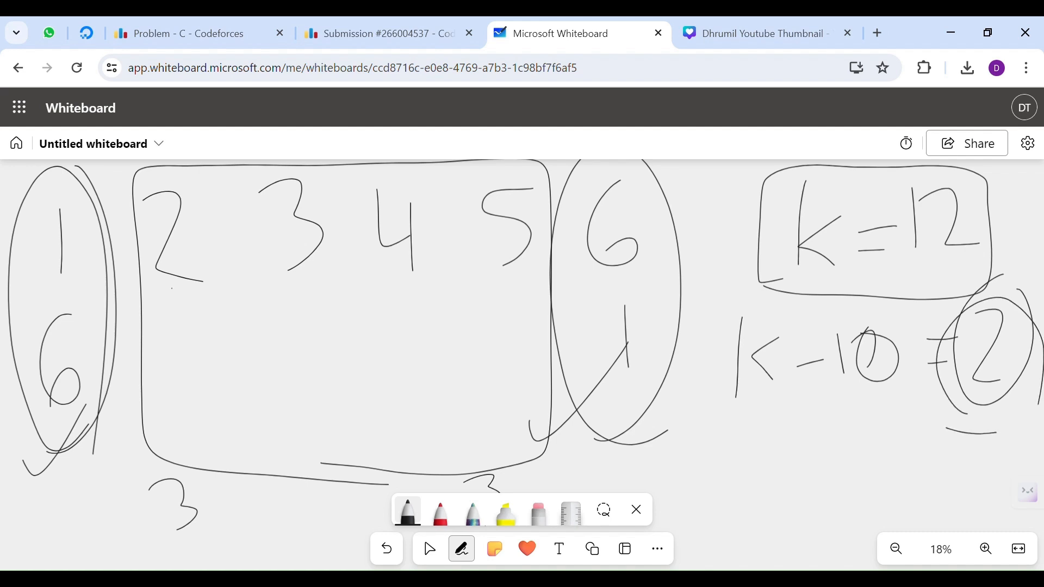
click(536, 513)
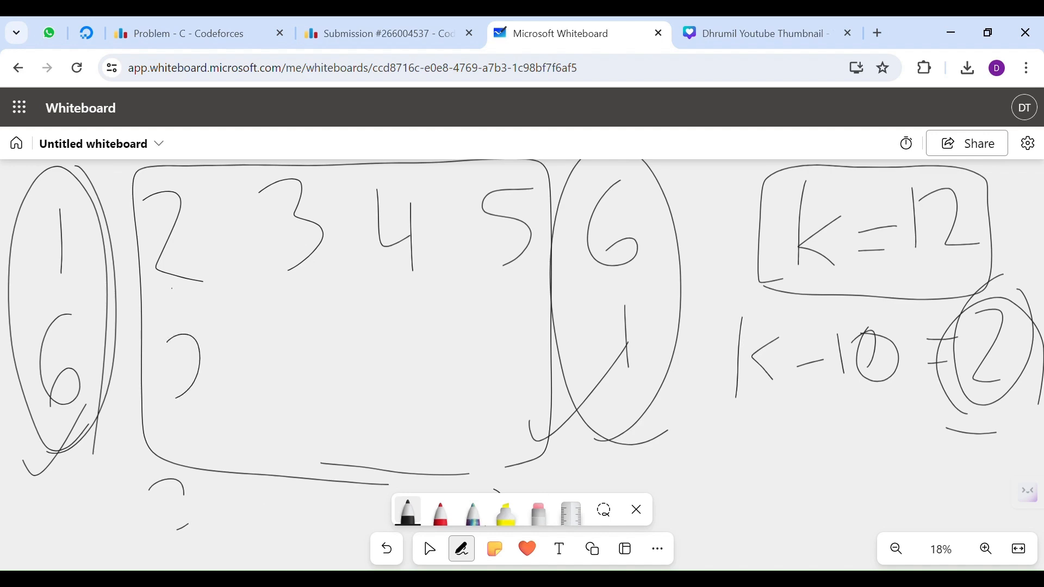
drag(496, 316, 506, 400)
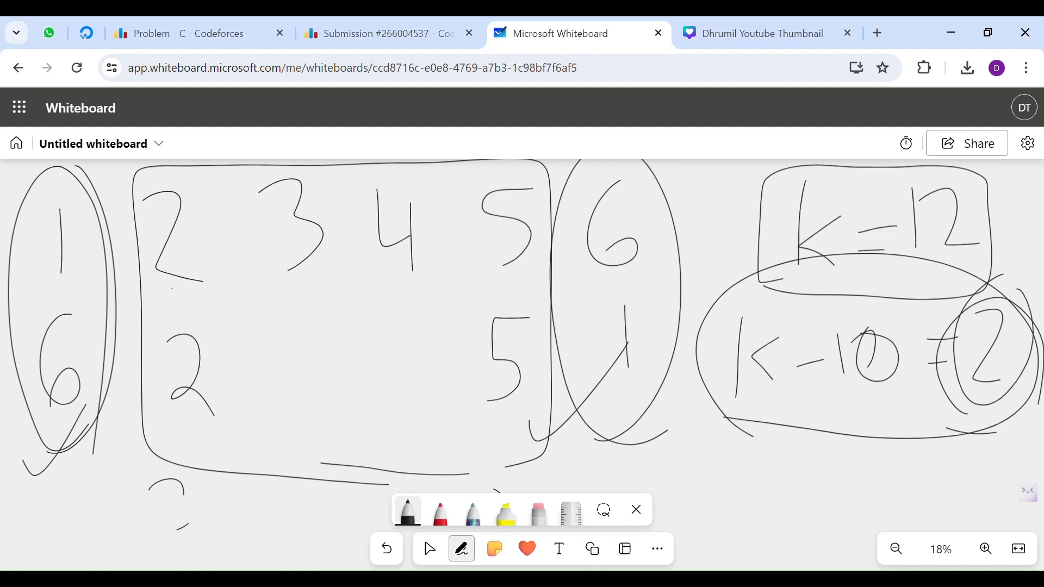
drag(300, 326, 400, 406)
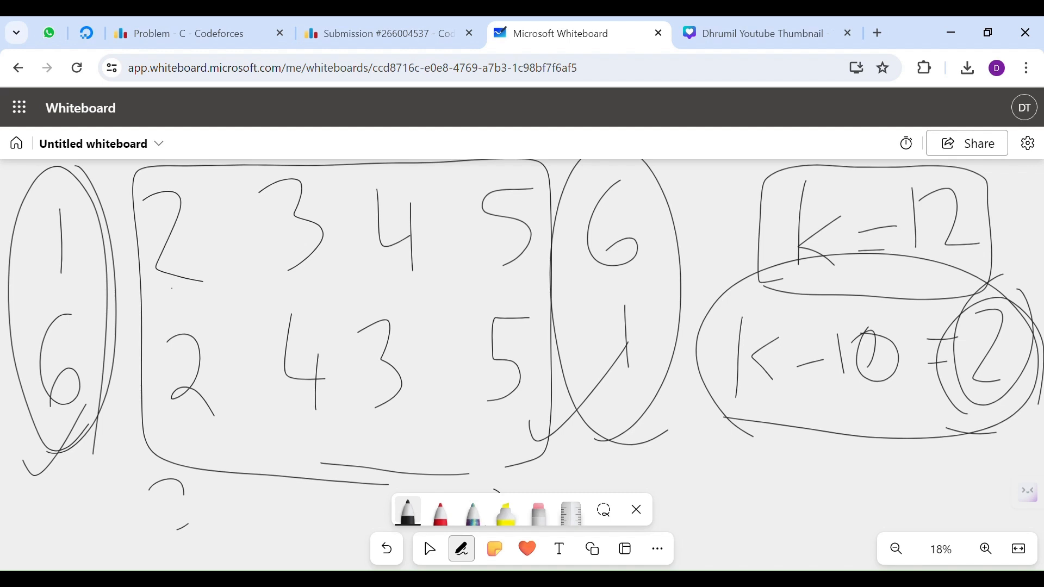
Rework the sketch for k = 14: circle remaining 4 and mark the 2 and 4 swap
drag(945, 200, 959, 260)
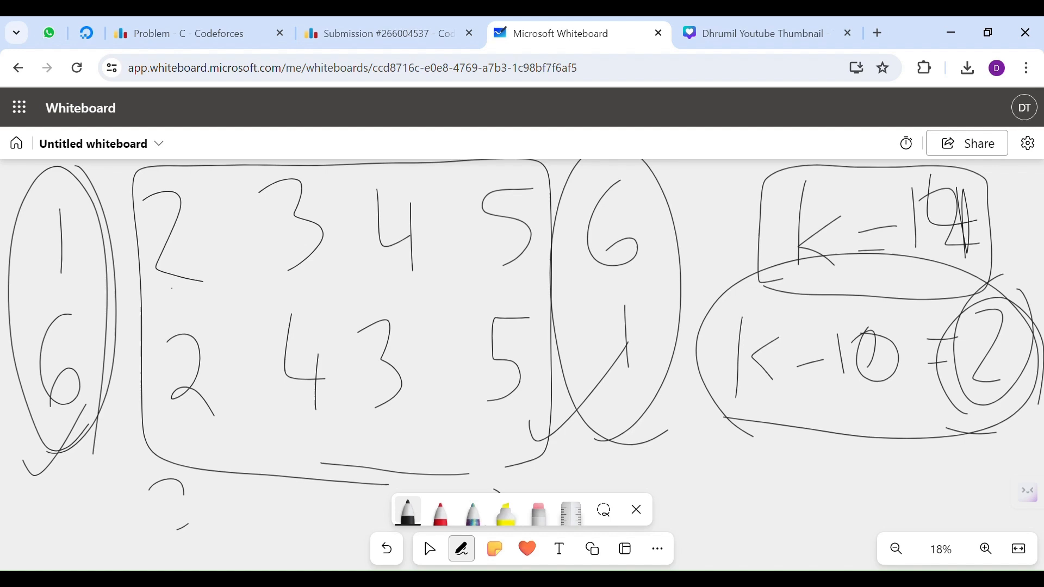
drag(960, 319, 992, 373)
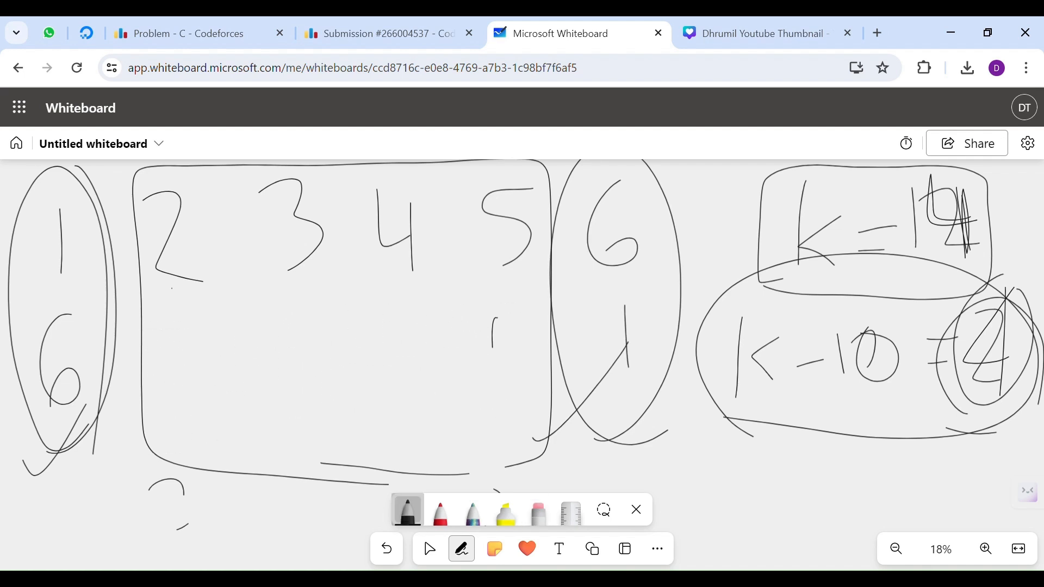
drag(143, 486, 203, 540)
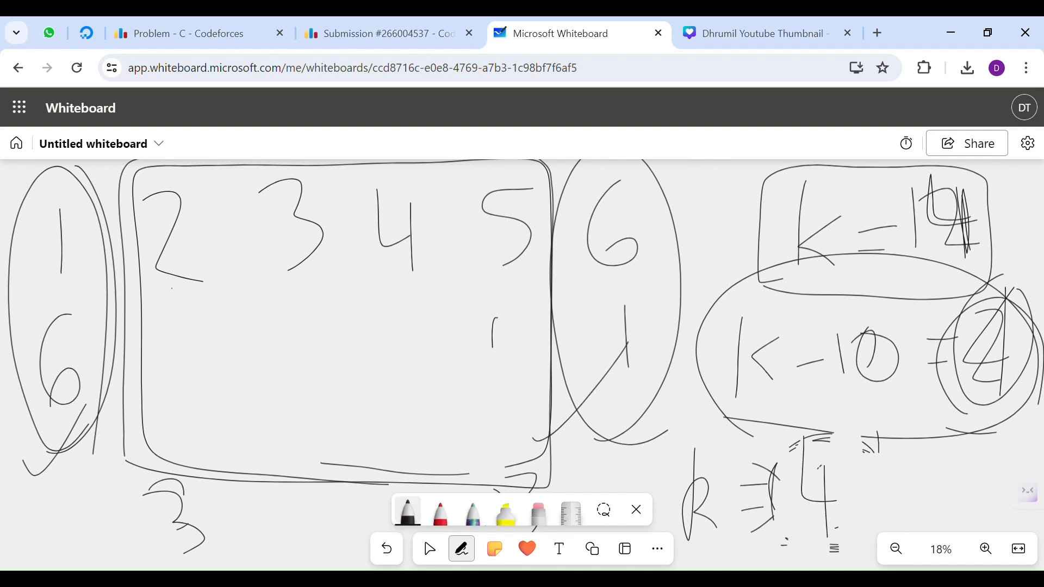
drag(800, 426, 826, 533)
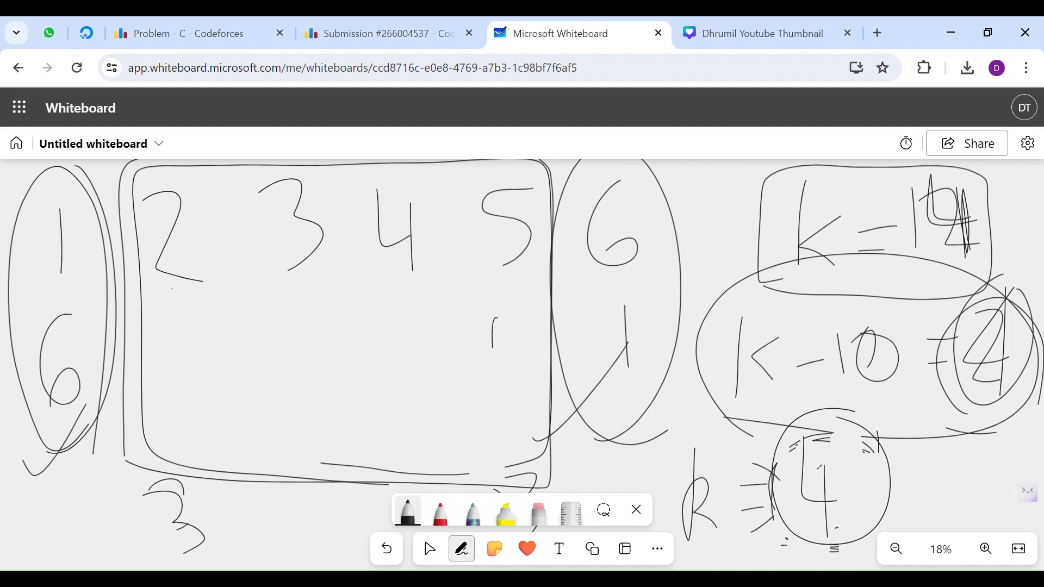
drag(493, 307, 505, 373)
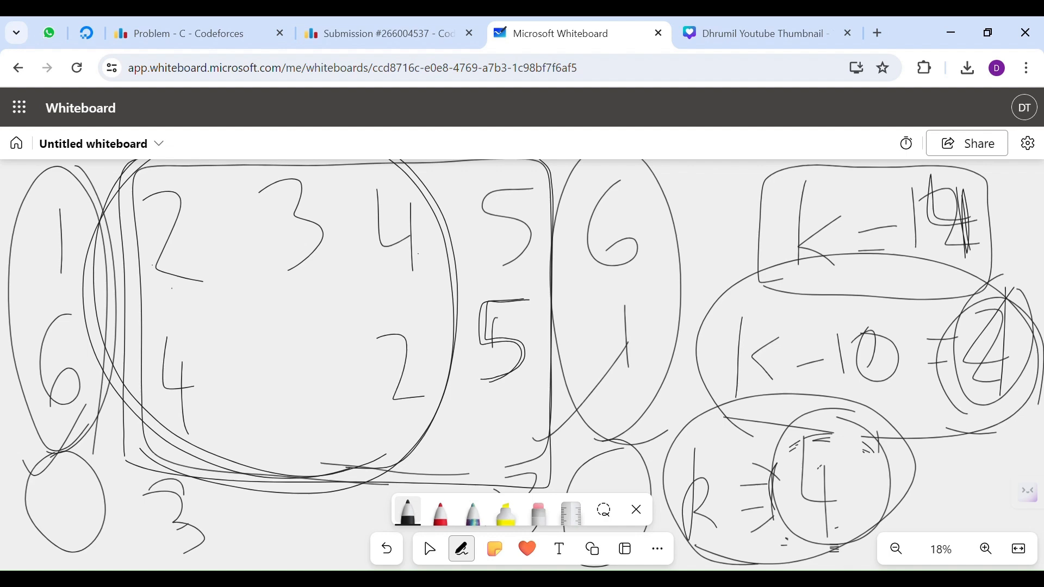
drag(700, 533, 842, 433)
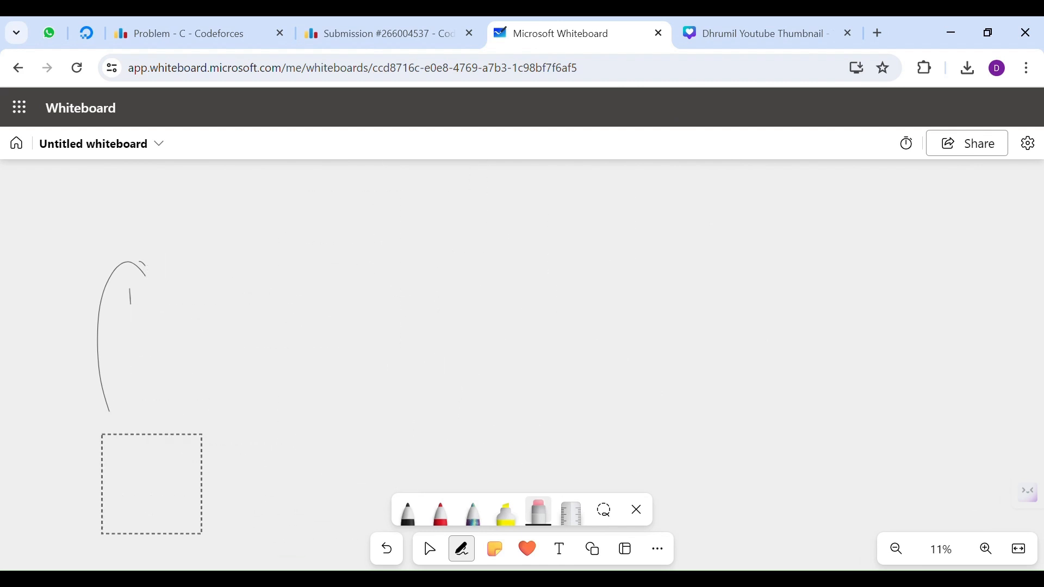
Sketch 1–5 with ends swapped, write and cross out k = 10, box the middle 2 to 4
click(407, 512)
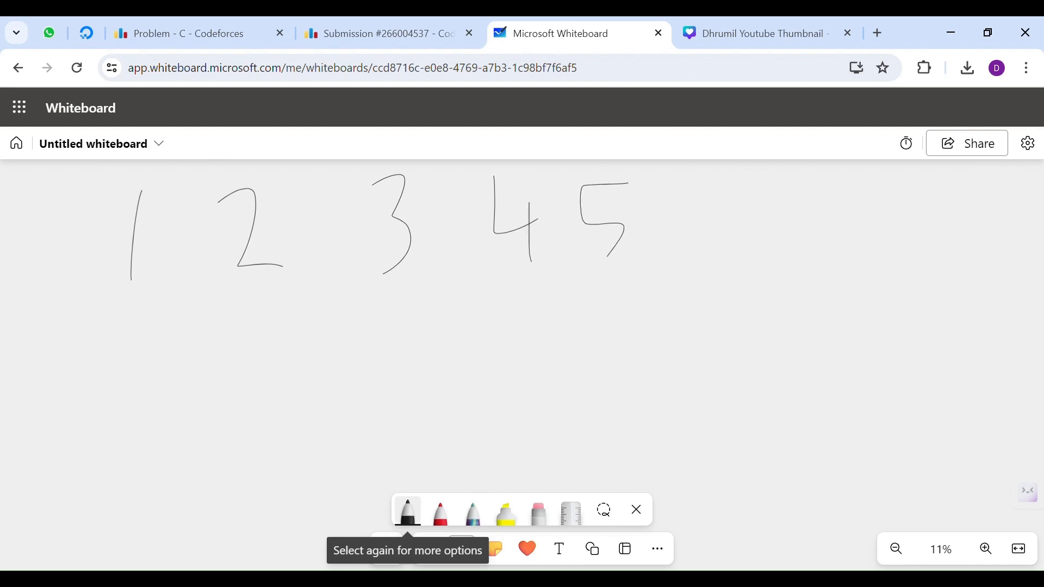
drag(763, 186, 776, 300)
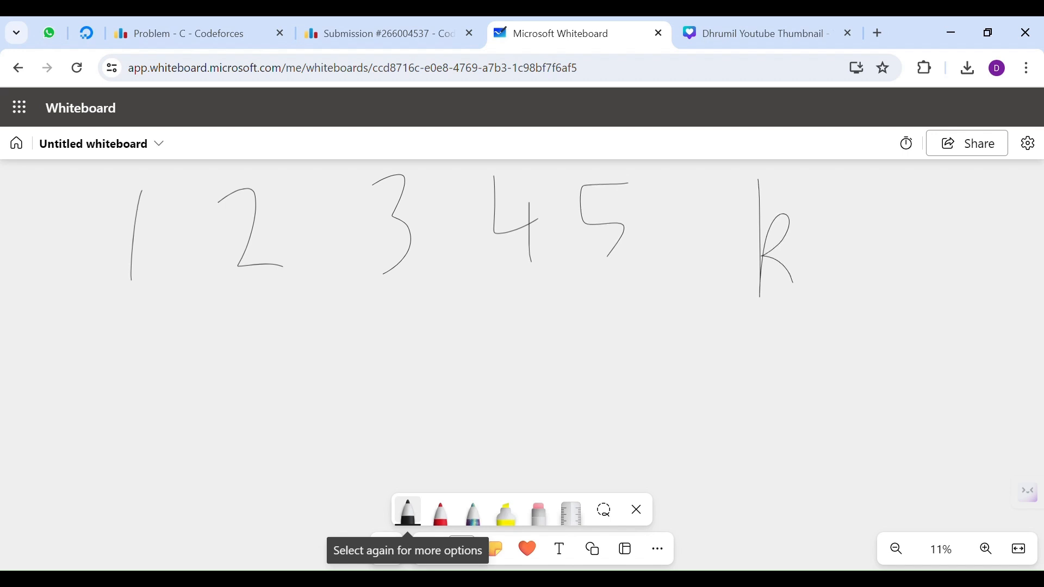
drag(812, 236, 992, 236)
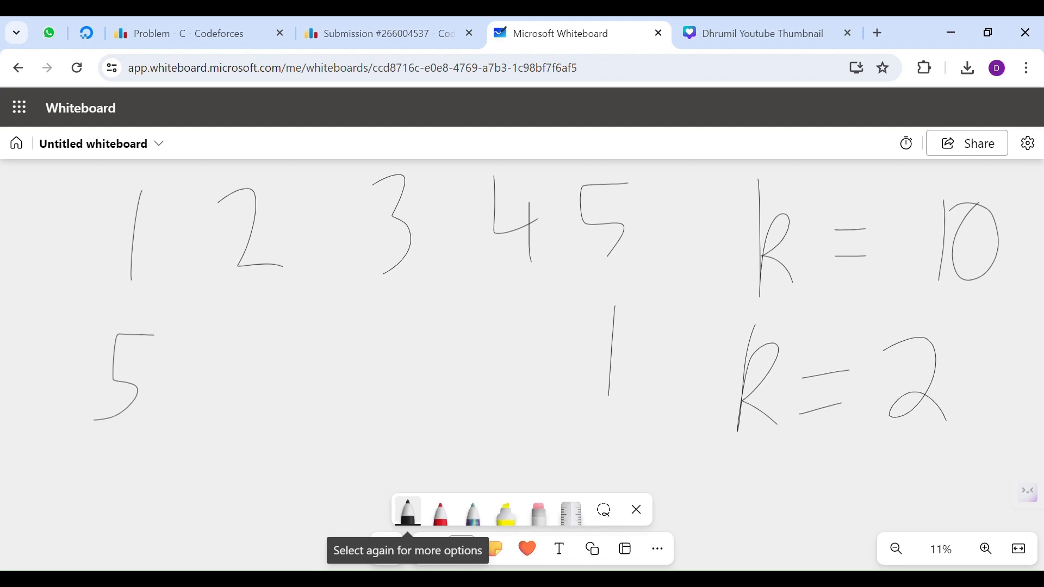
drag(722, 210, 946, 280)
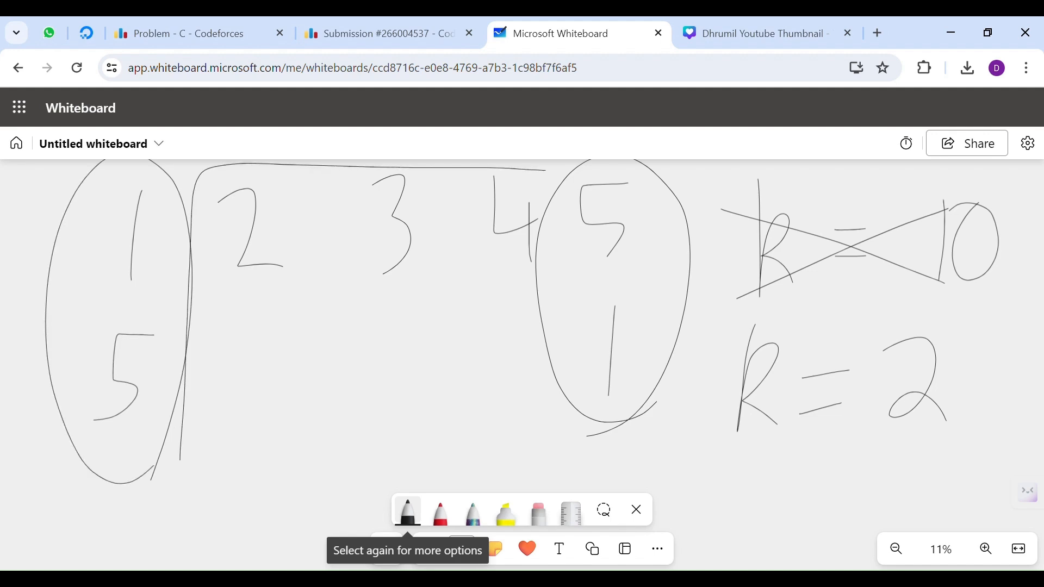
drag(213, 170, 580, 480)
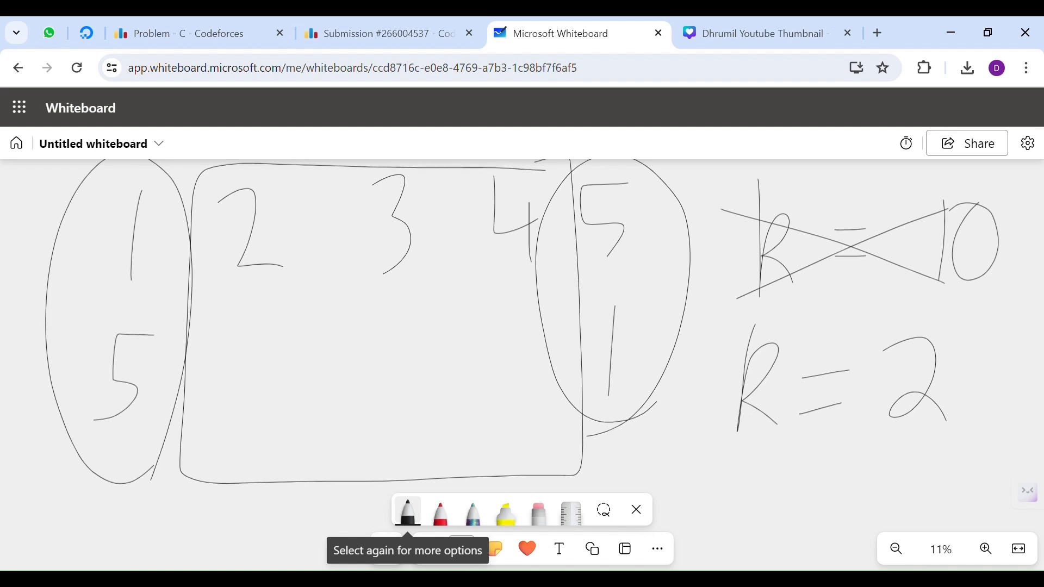
Circle k = 2 and write the swapped 3 and 2, then bring up the accepted submission code
drag(227, 343, 273, 426)
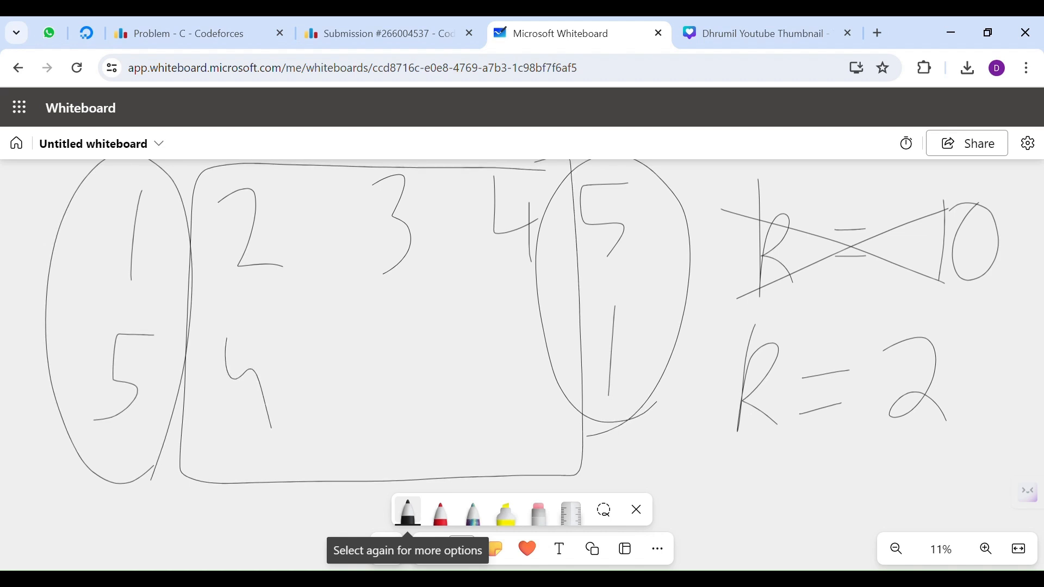
click(537, 512)
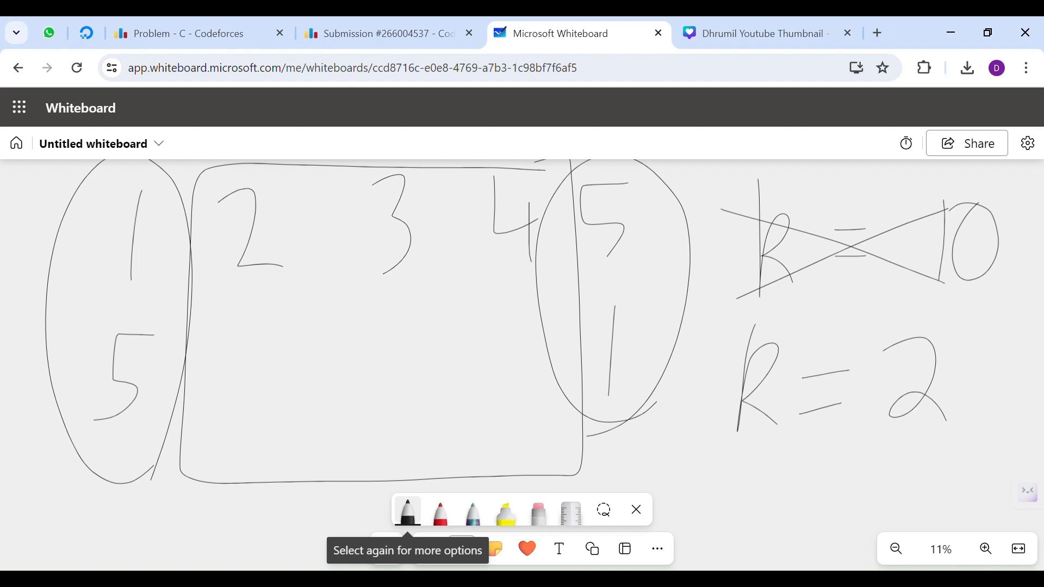
drag(732, 458, 1010, 393)
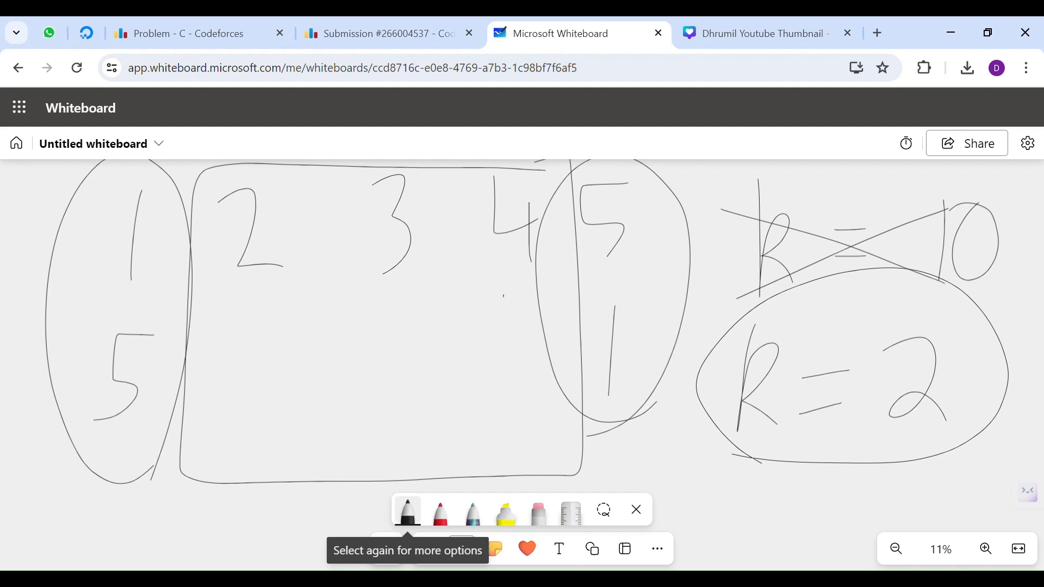
drag(503, 303, 520, 392)
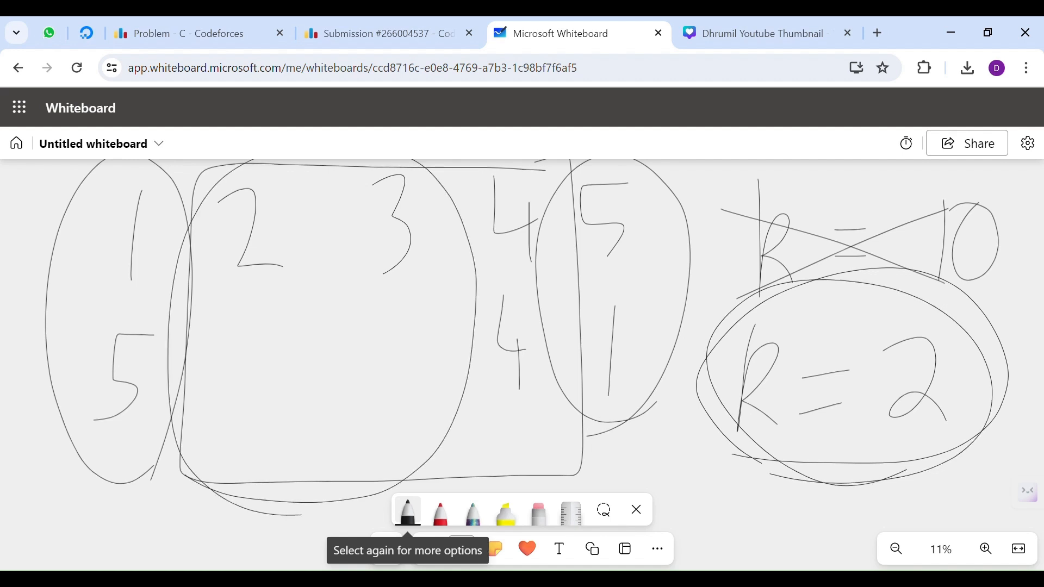
drag(239, 327, 379, 414)
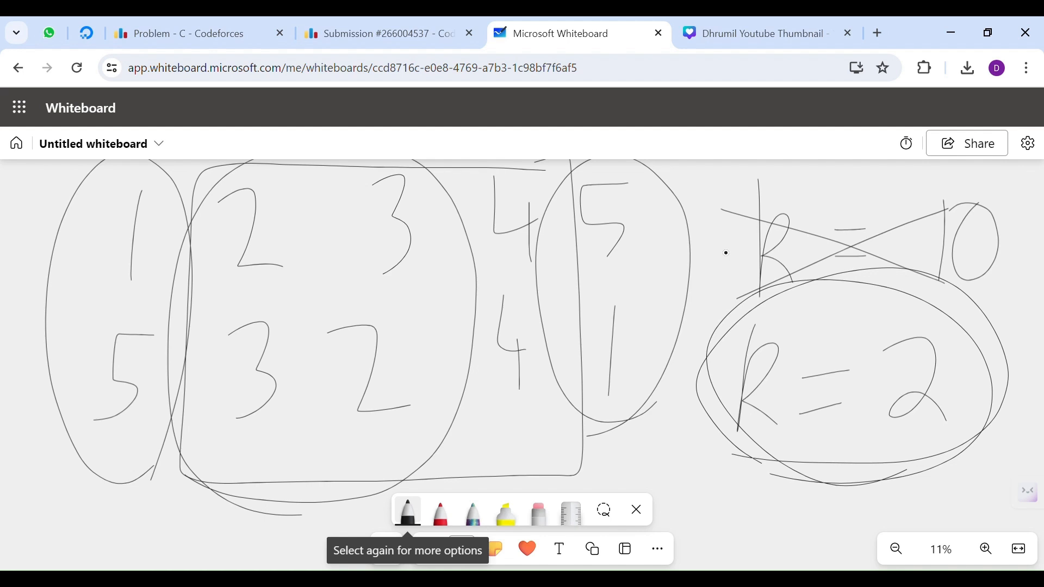
click(383, 34)
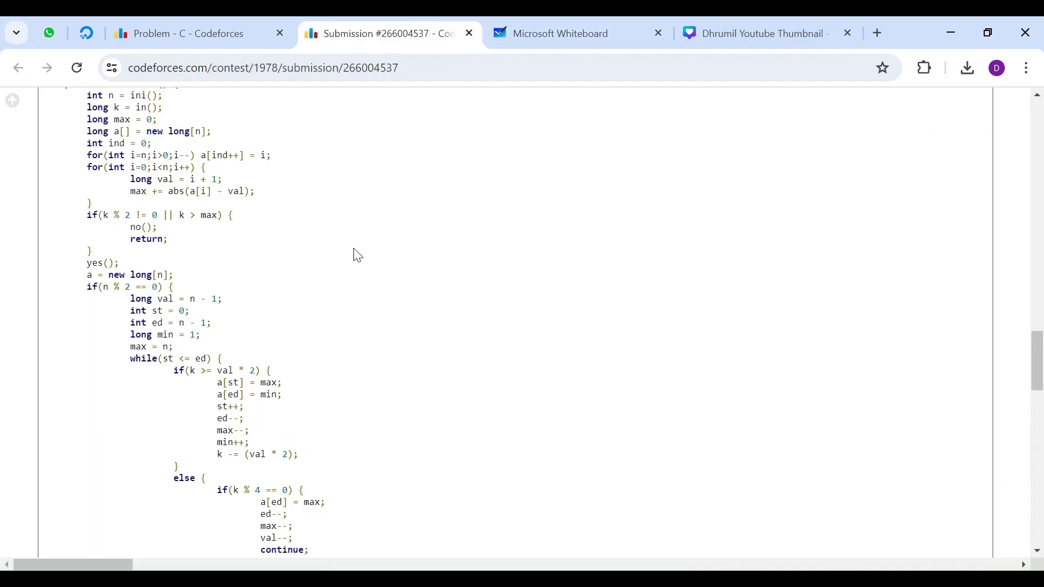
Walk through the k % 4 checks in both swapping branches, highlighting the 4
scroll(down, 3)
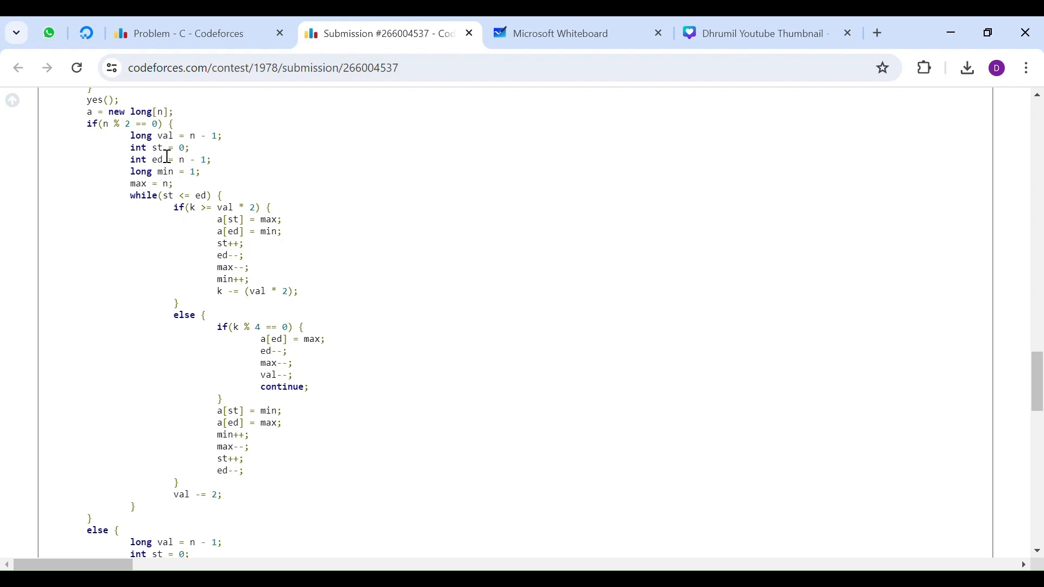
mouse_move(180, 184)
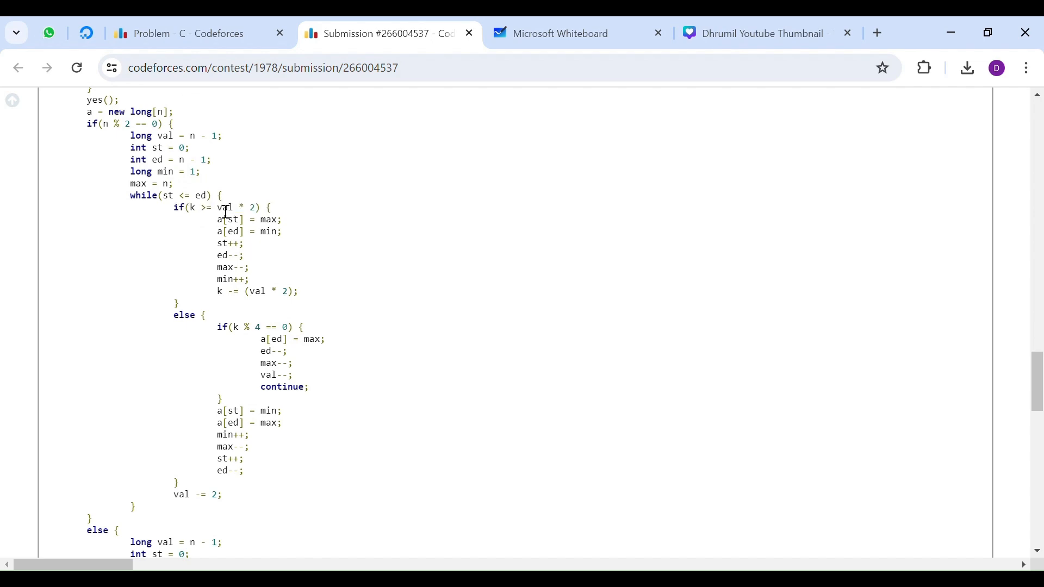
drag(218, 207, 259, 207)
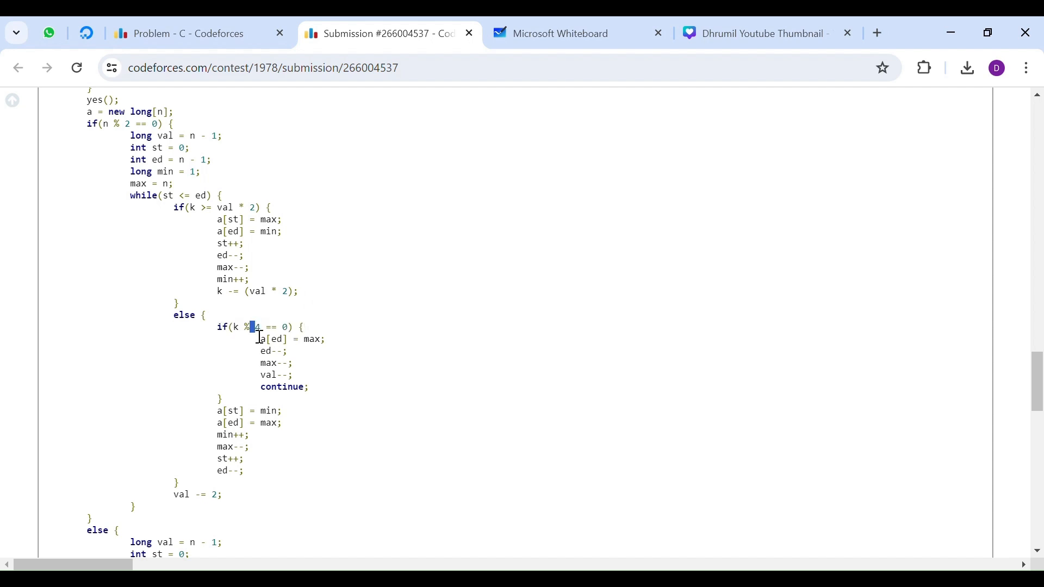
double_click(293, 339)
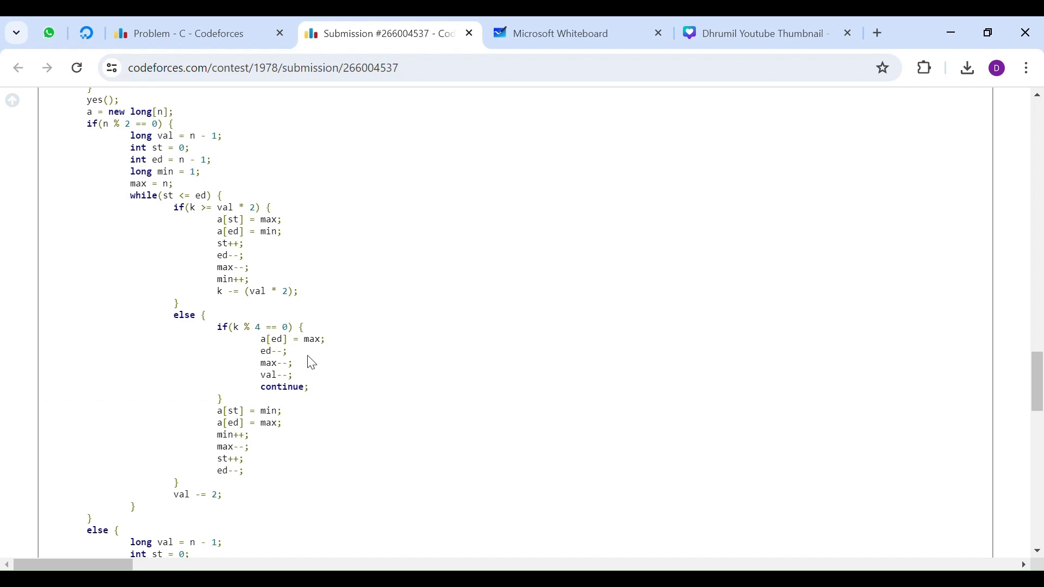
scroll(down, 3)
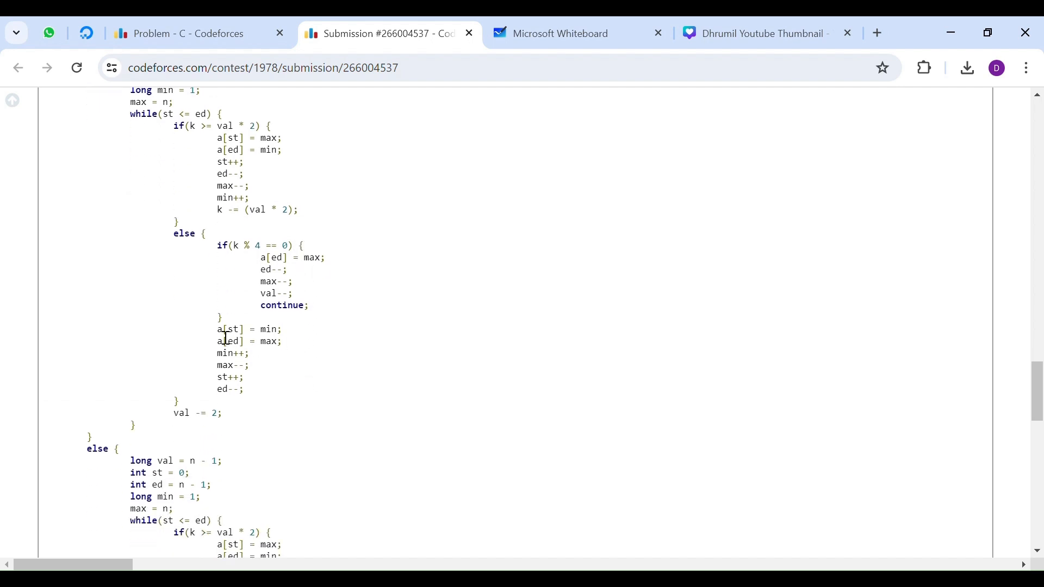
double_click(231, 329)
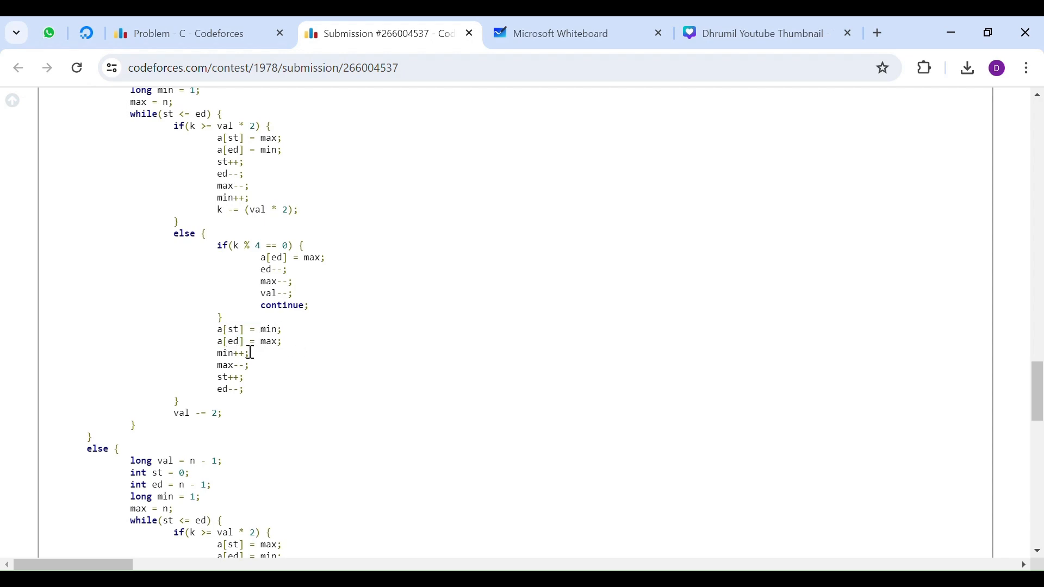
mouse_move(225, 251)
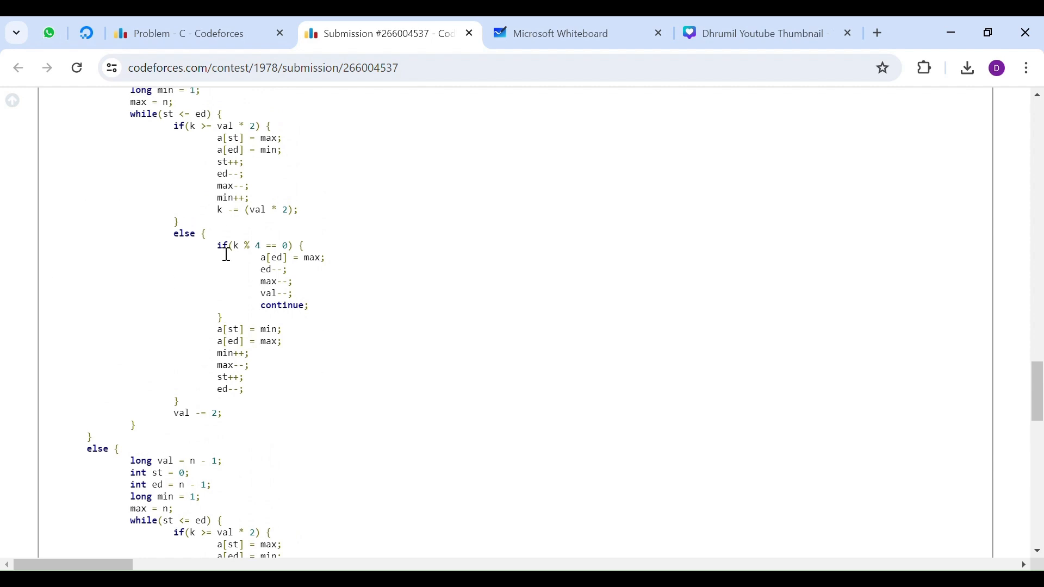
Finish the lower loop review and scroll back to the Pretests passed verdict
scroll(down, 3)
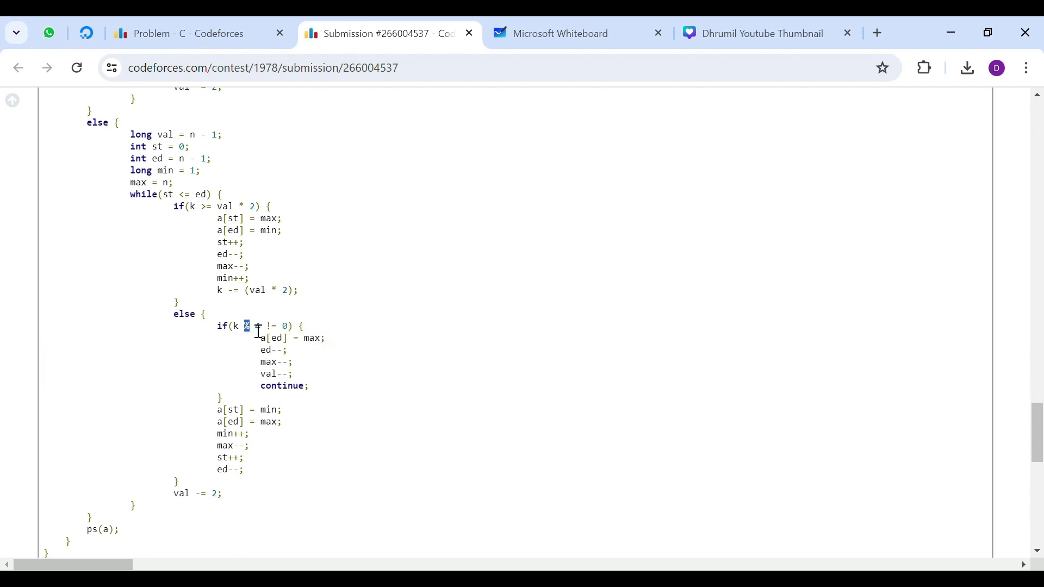
text(4)
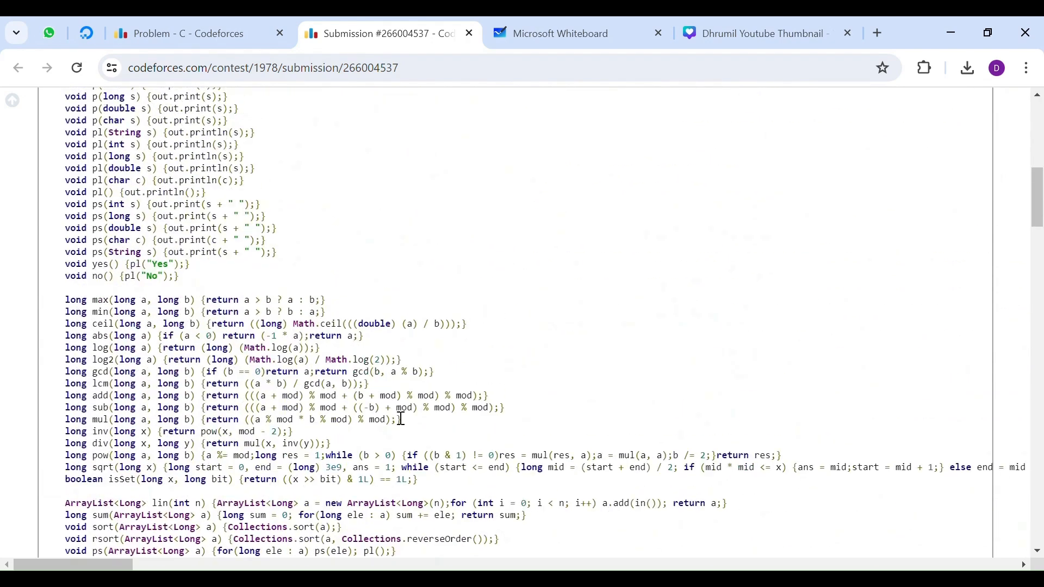
scroll(up, 3)
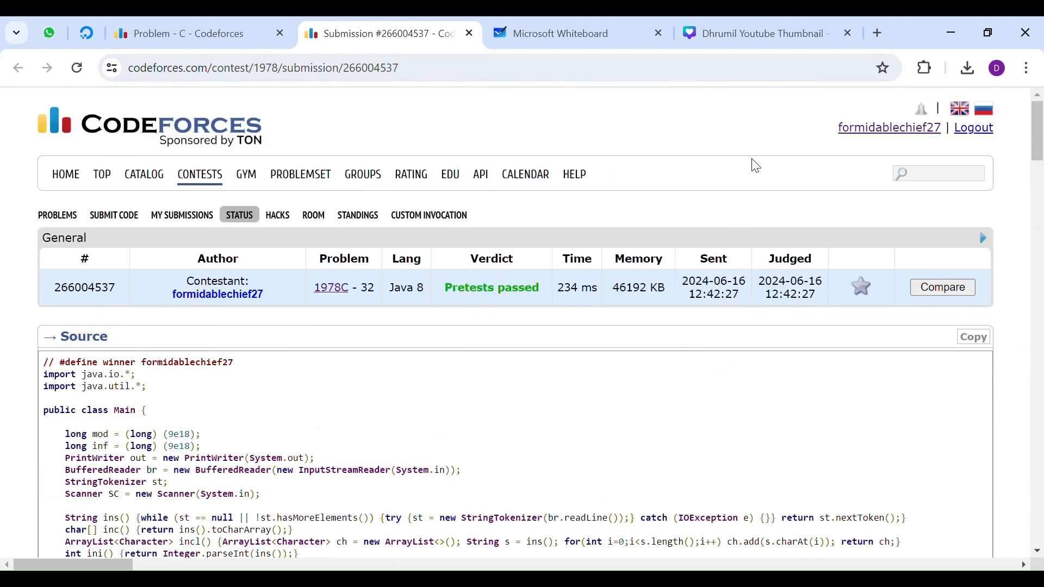
mouse_move(732, 182)
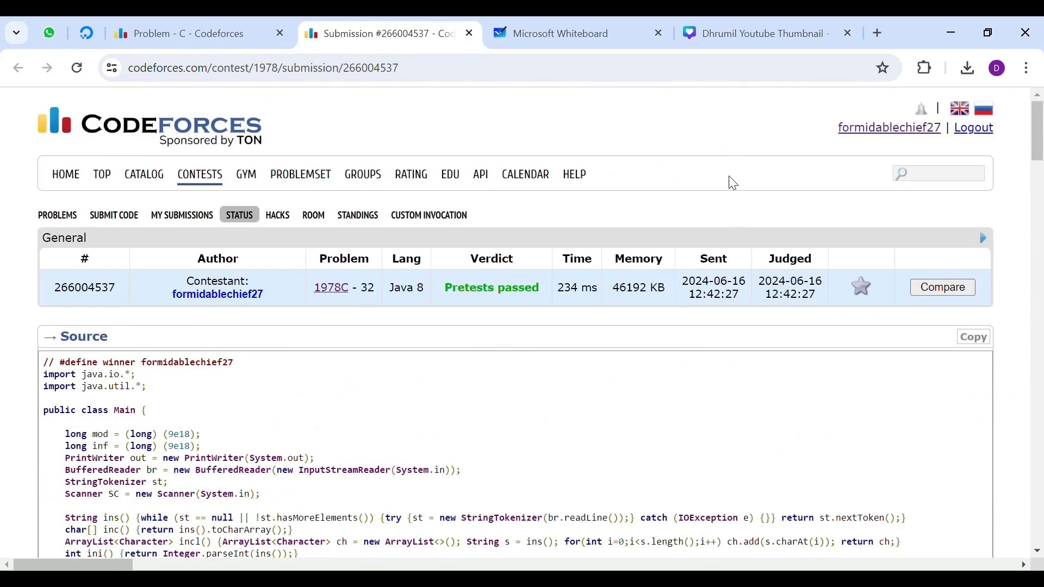